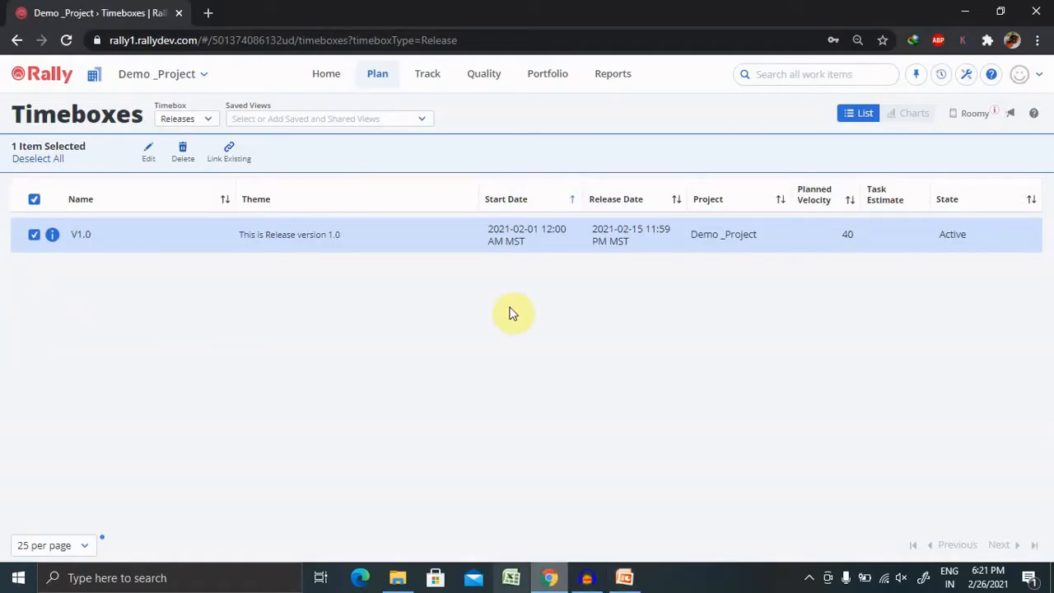
{"action": "mouse_move", "coordinate": [427, 275]}
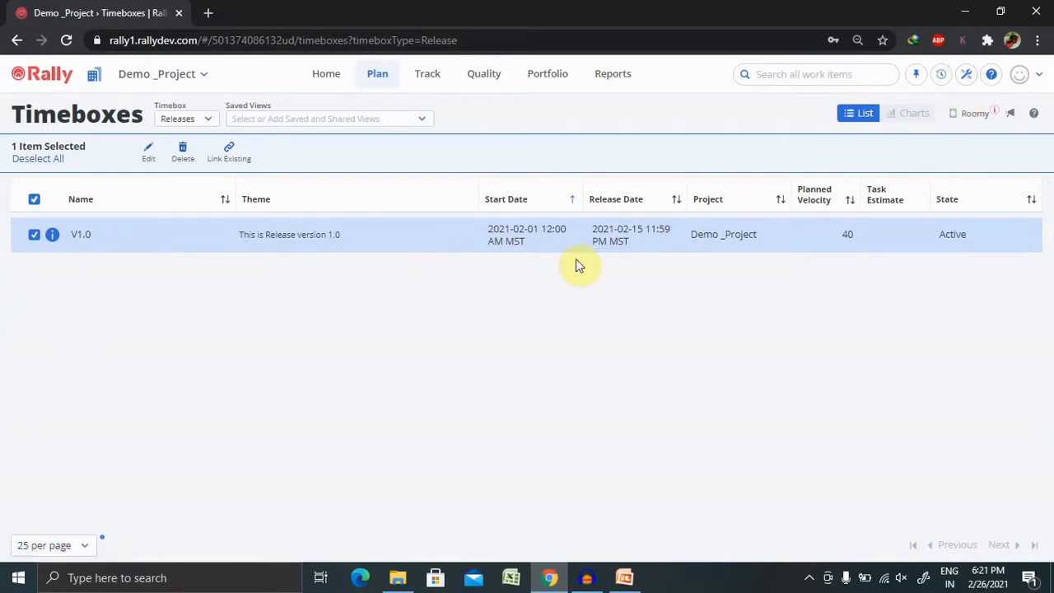
- Open the Setup area to the Users admin list with its one Subscription Admin
{"action": "left_click", "coordinate": [966, 74]}
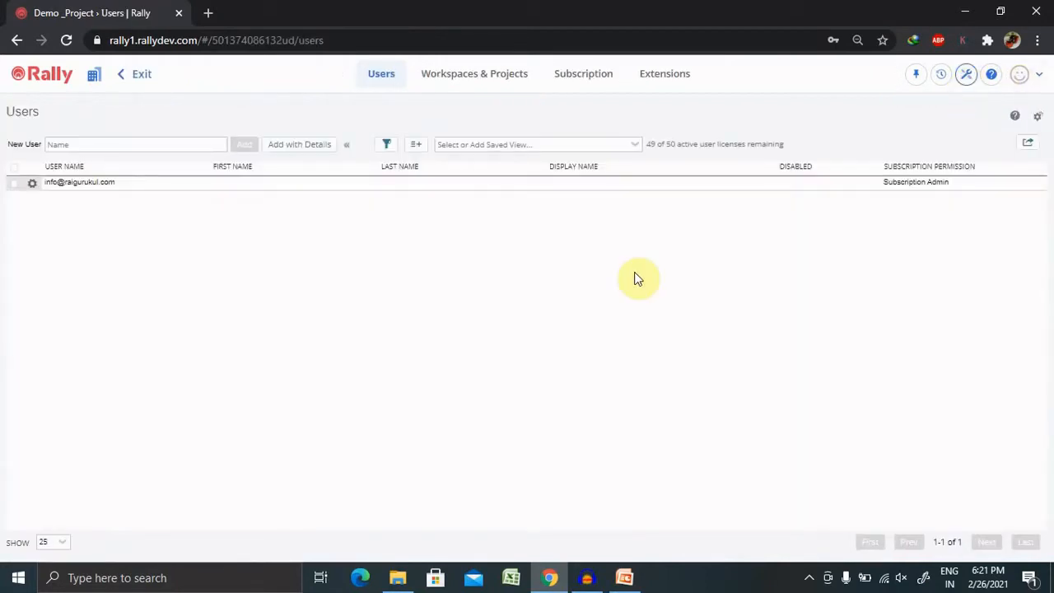
{"action": "mouse_move", "coordinate": [946, 76]}
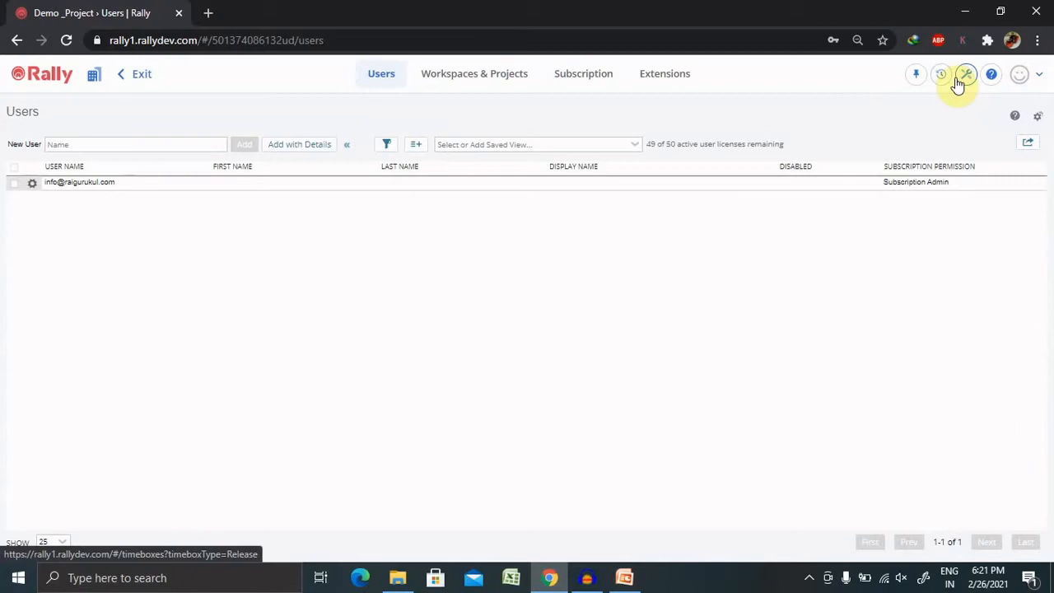
{"action": "mouse_move", "coordinate": [484, 152]}
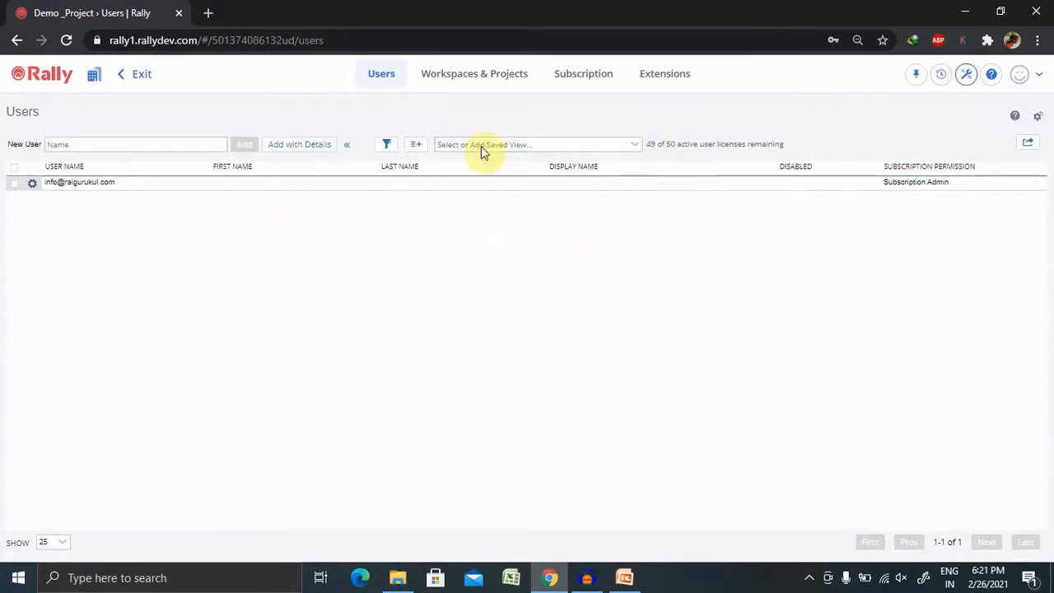
{"action": "mouse_move", "coordinate": [383, 89]}
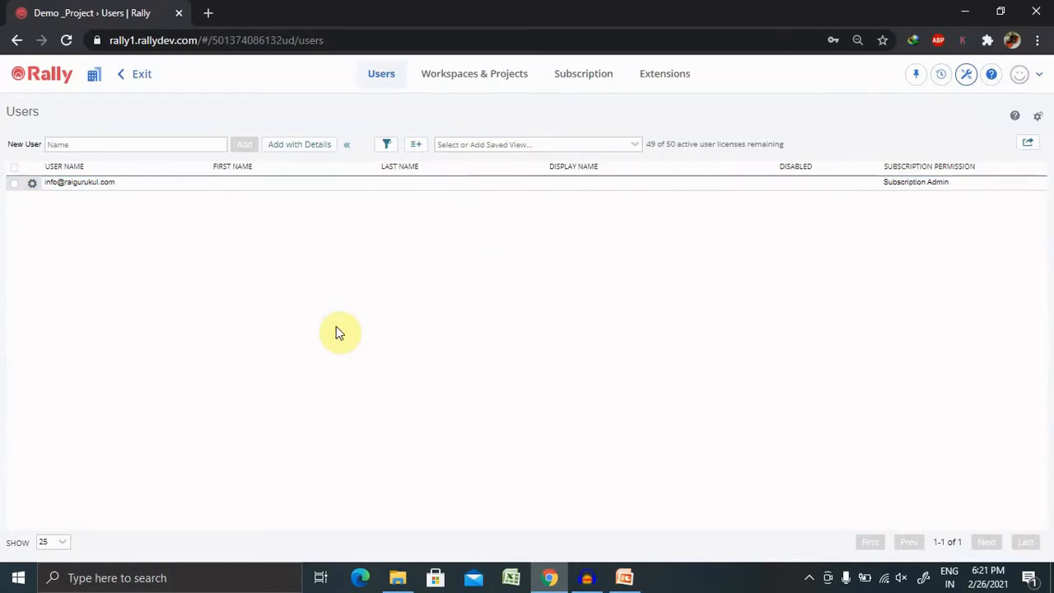
{"action": "mouse_move", "coordinate": [150, 161]}
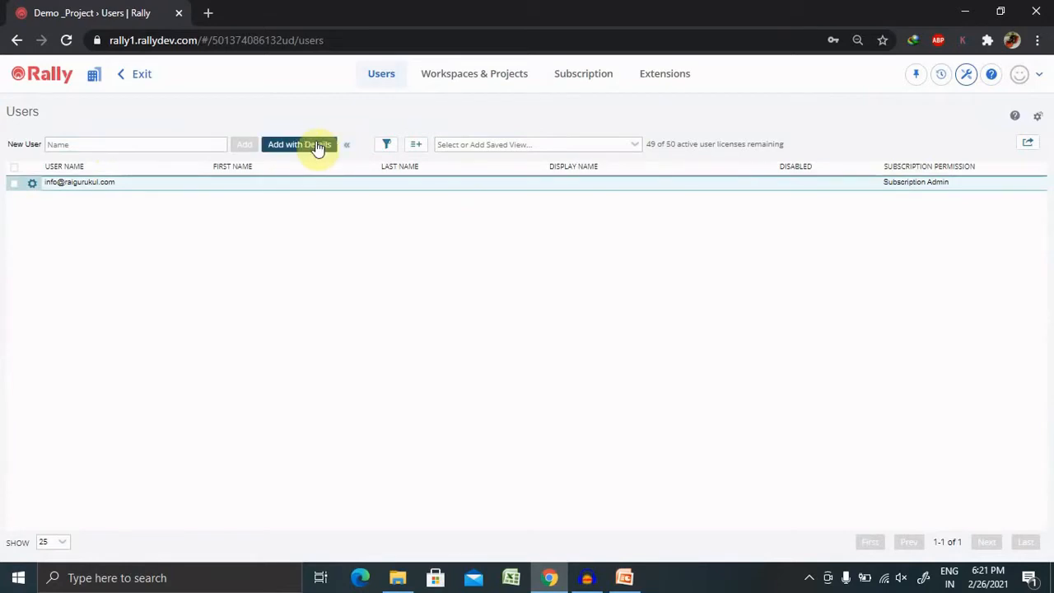
{"action": "mouse_move", "coordinate": [245, 188]}
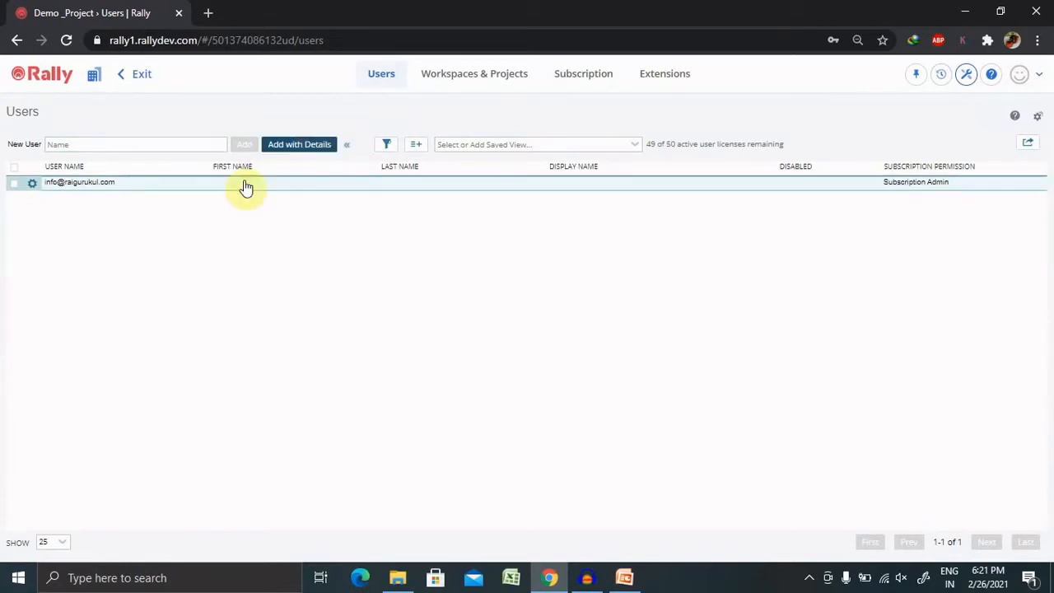
{"action": "mouse_move", "coordinate": [142, 163]}
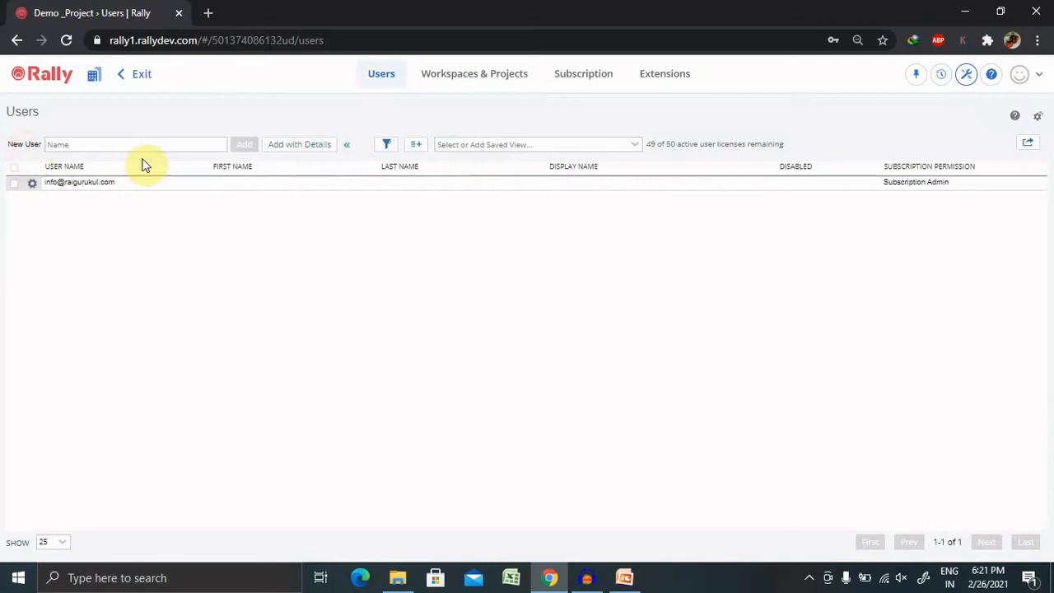
{"action": "mouse_move", "coordinate": [522, 109]}
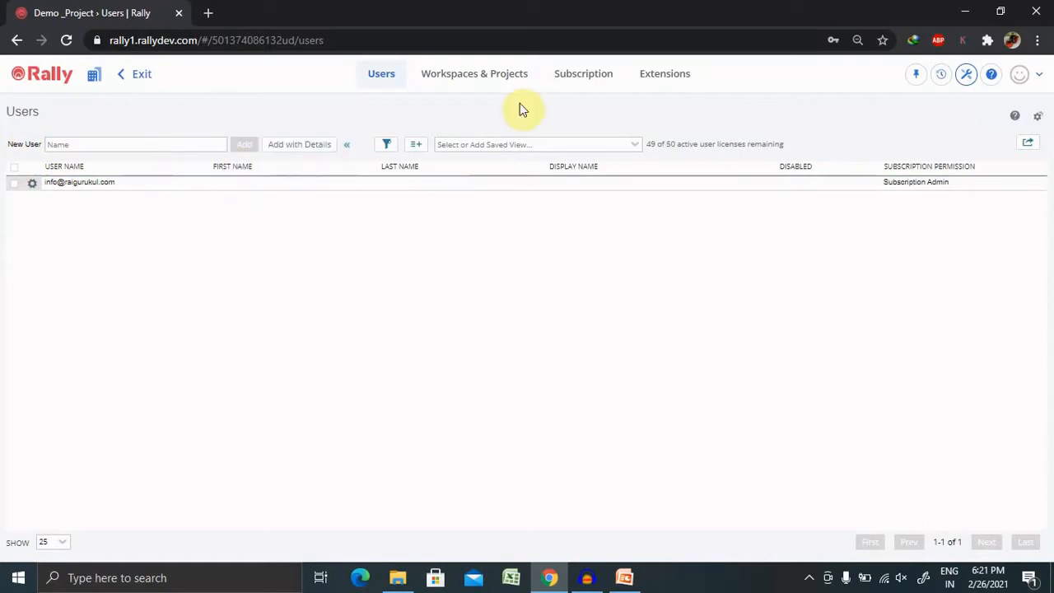
- Open the Demo_Project users page from the Workspaces & Projects overview
{"action": "left_click", "coordinate": [473, 74]}
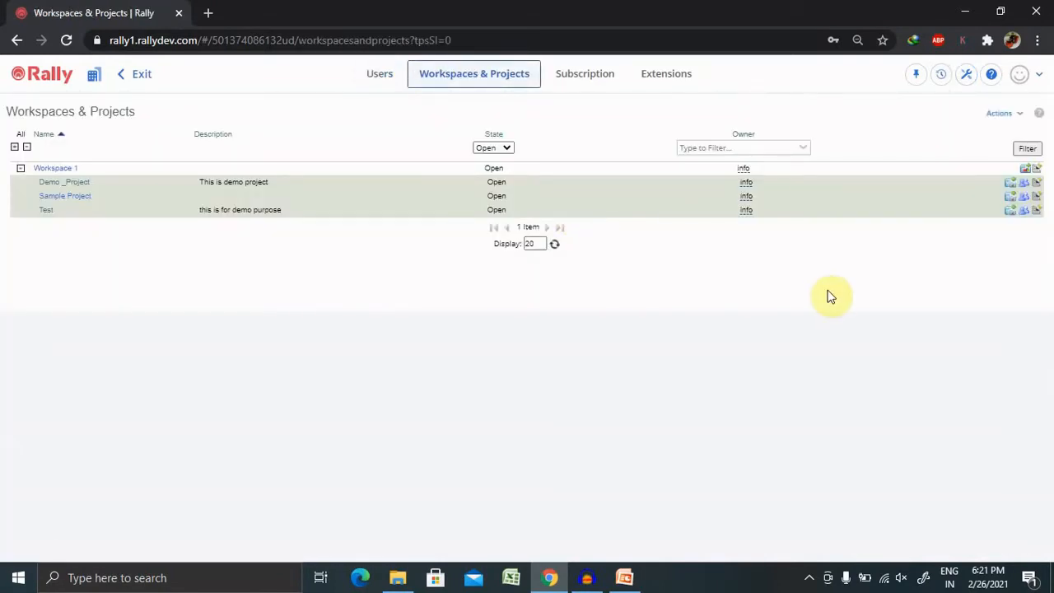
{"action": "mouse_move", "coordinate": [51, 196]}
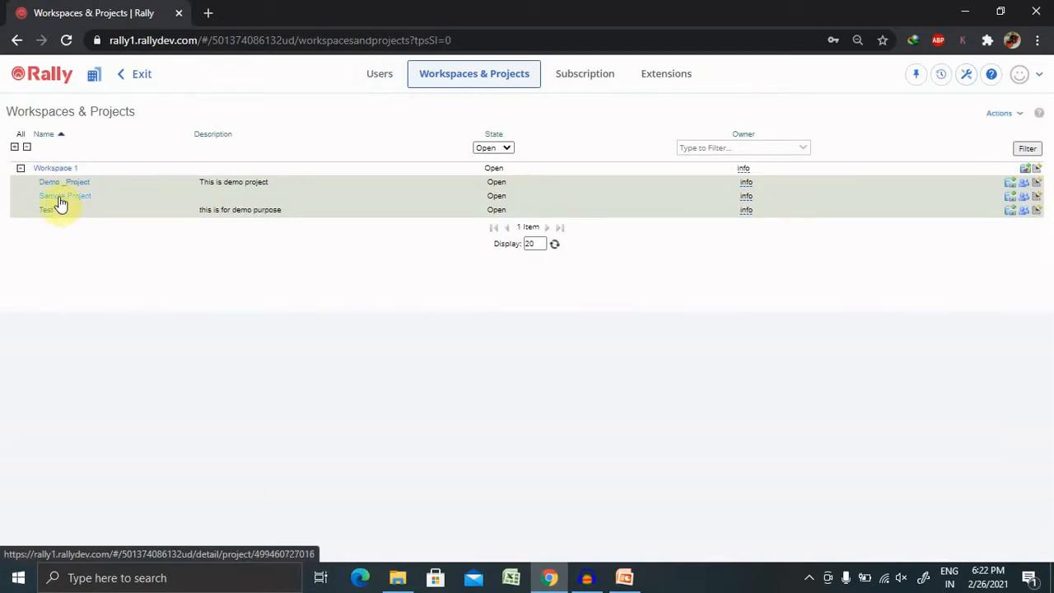
{"action": "mouse_move", "coordinate": [1017, 185]}
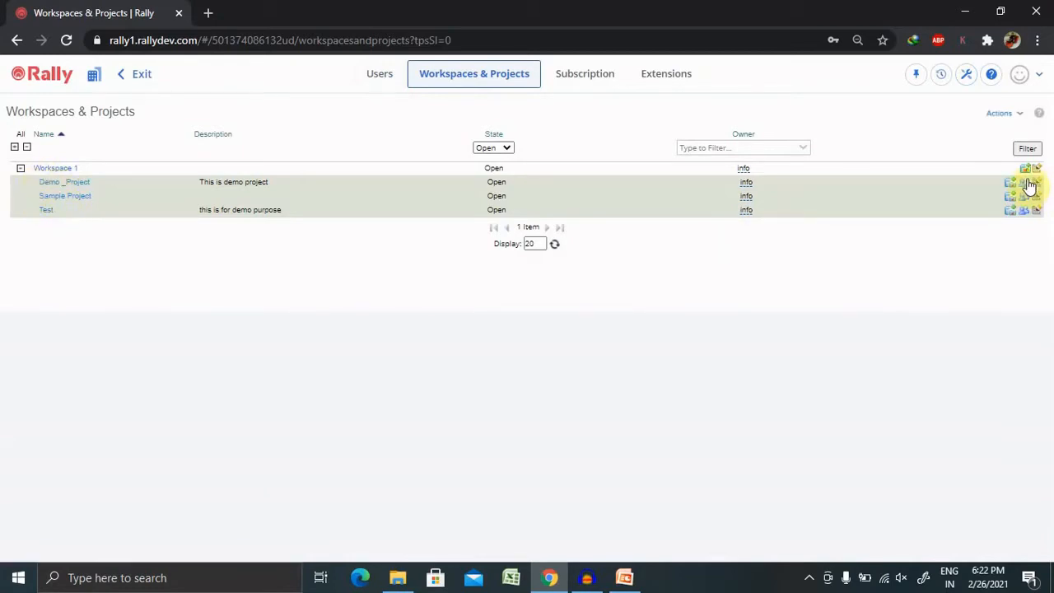
{"action": "mouse_move", "coordinate": [1037, 186]}
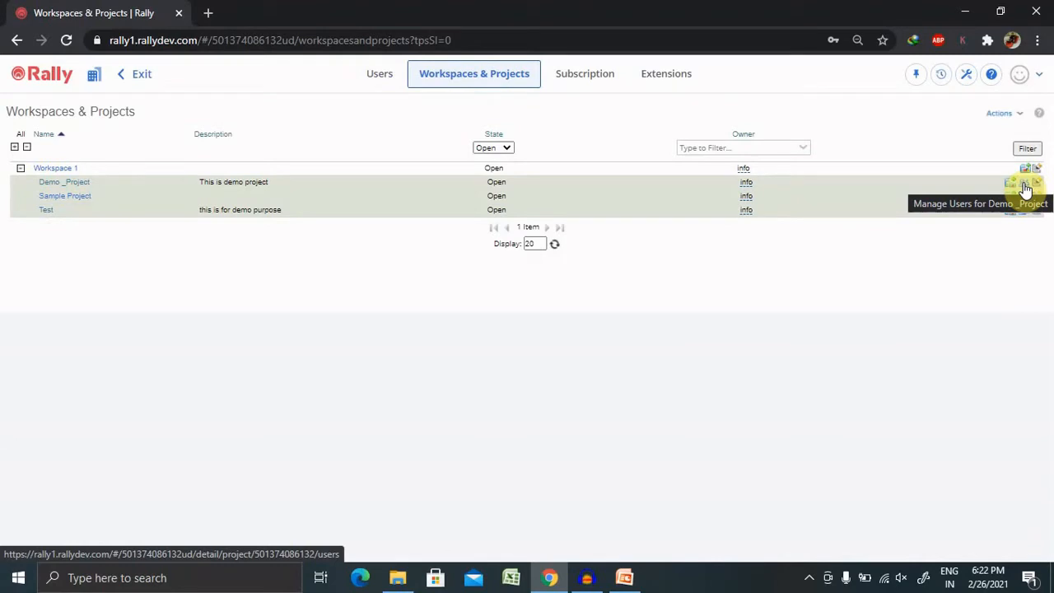
{"action": "left_click", "coordinate": [1022, 187]}
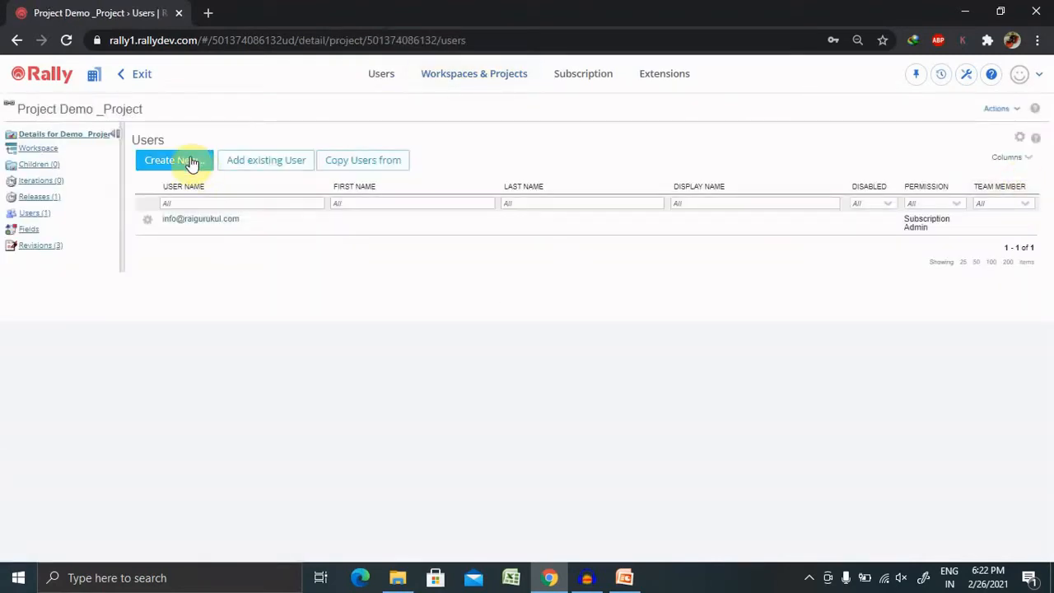
{"action": "left_click", "coordinate": [173, 159]}
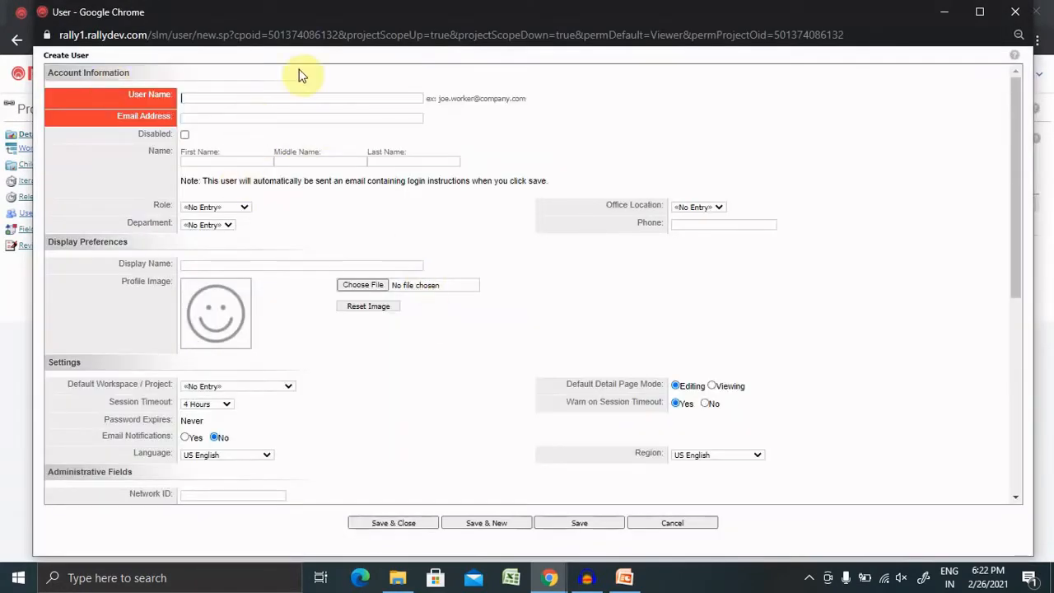
{"action": "mouse_move", "coordinate": [150, 107]}
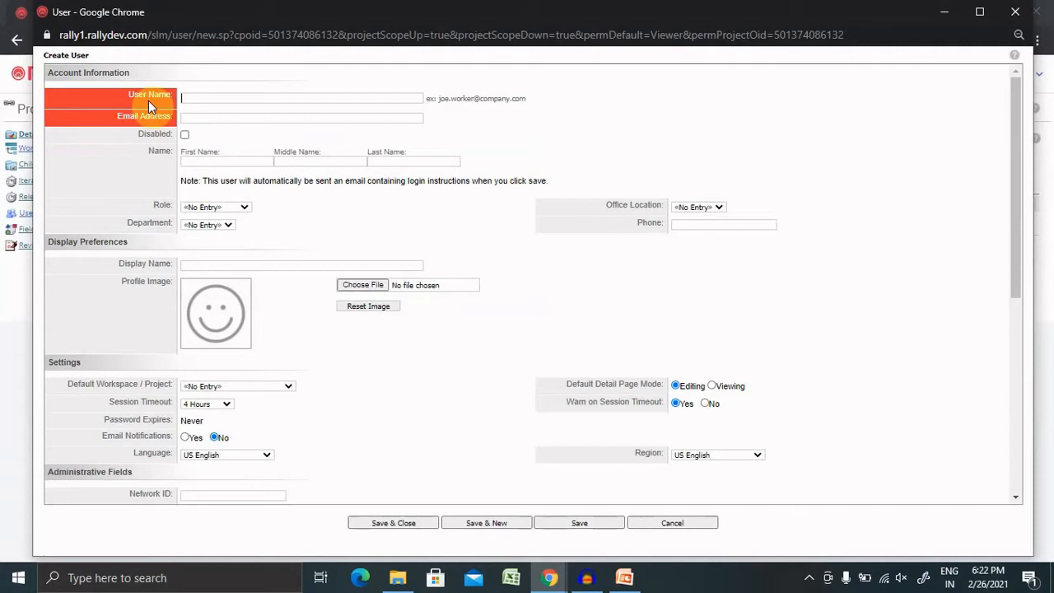
{"action": "left_click", "coordinate": [200, 98]}
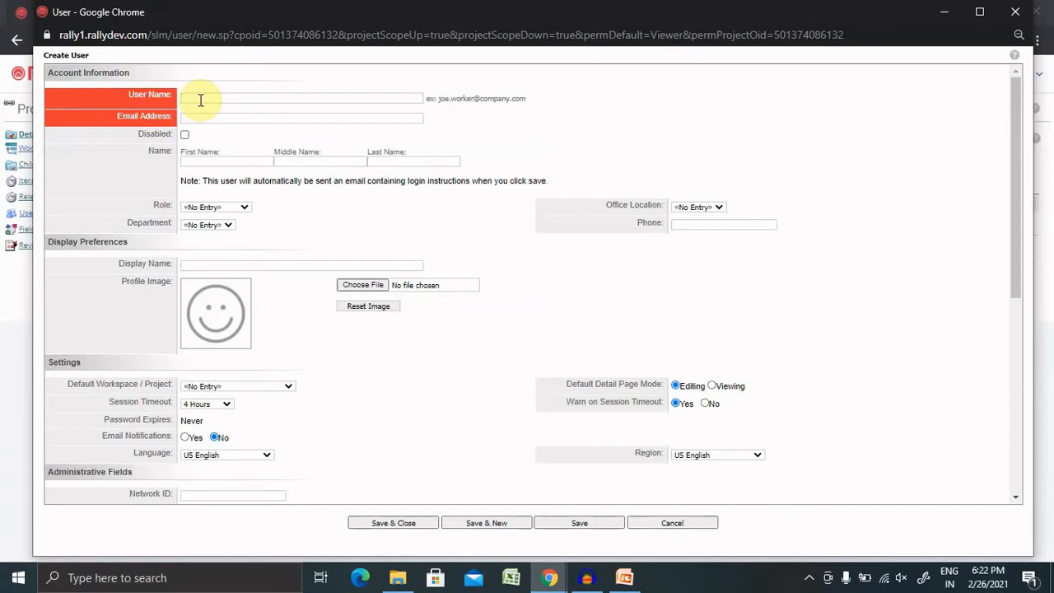
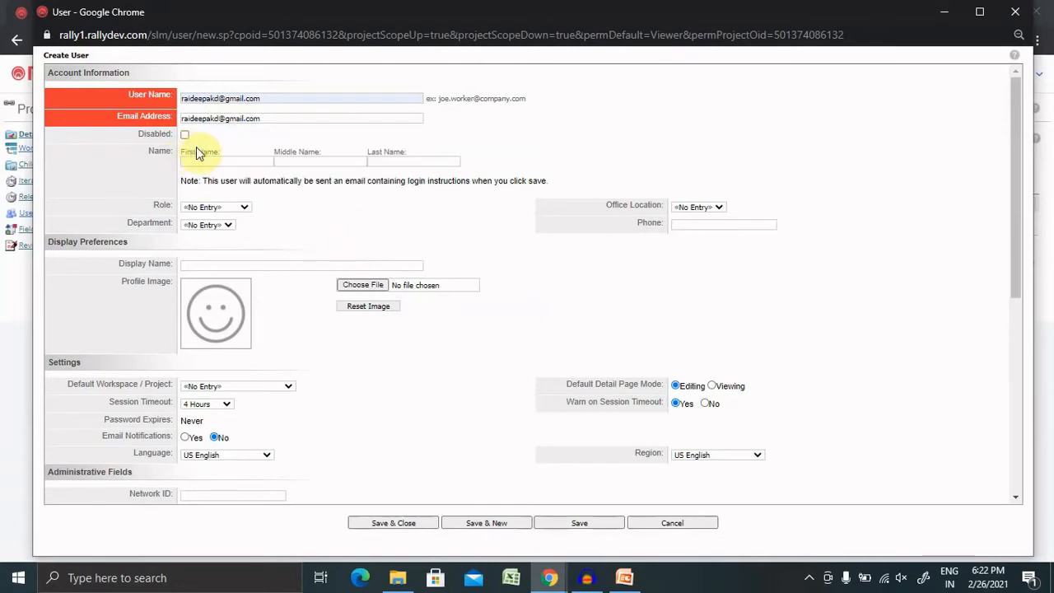
{"action": "left_click", "coordinate": [218, 161]}
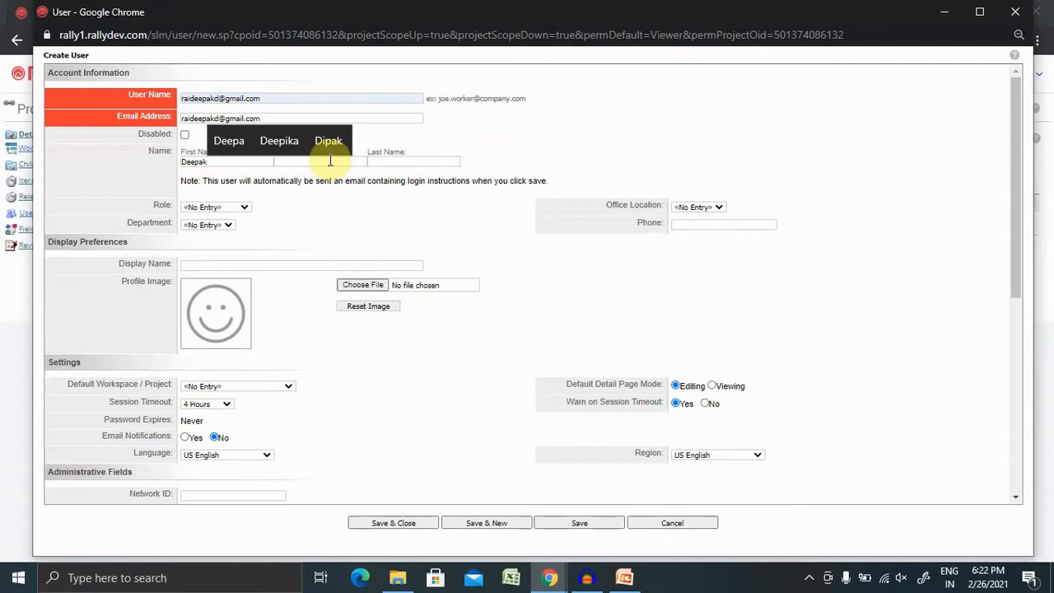
{"action": "left_click", "coordinate": [383, 161]}
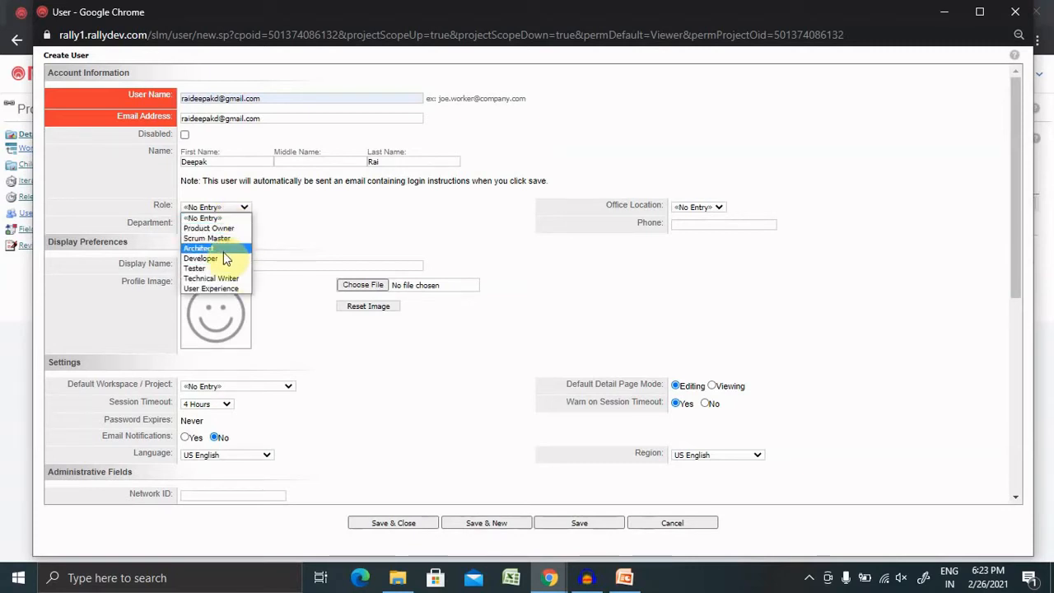
{"action": "mouse_move", "coordinate": [233, 229]}
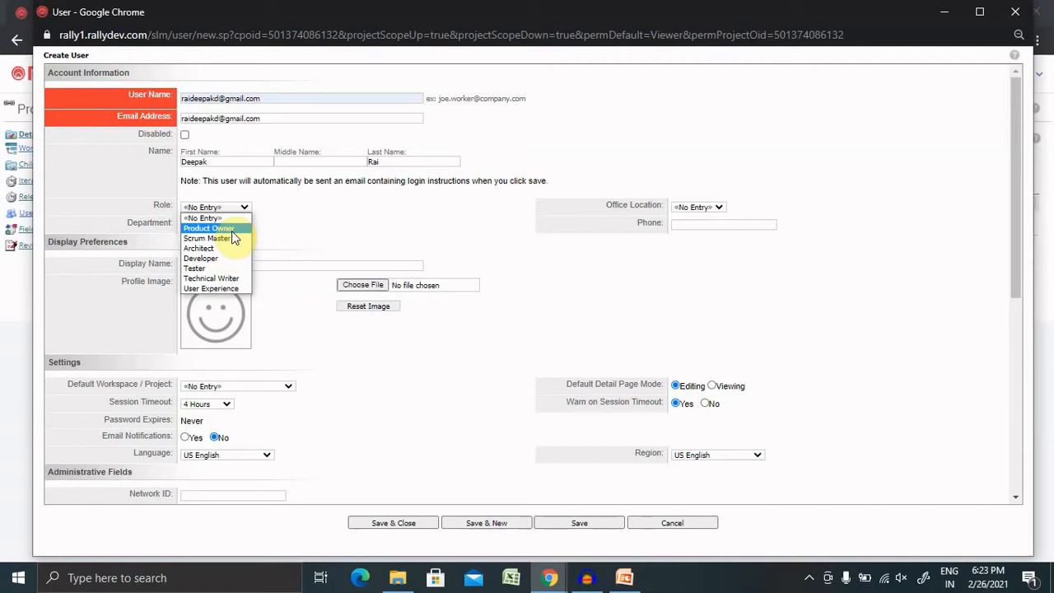
{"action": "mouse_move", "coordinate": [229, 253]}
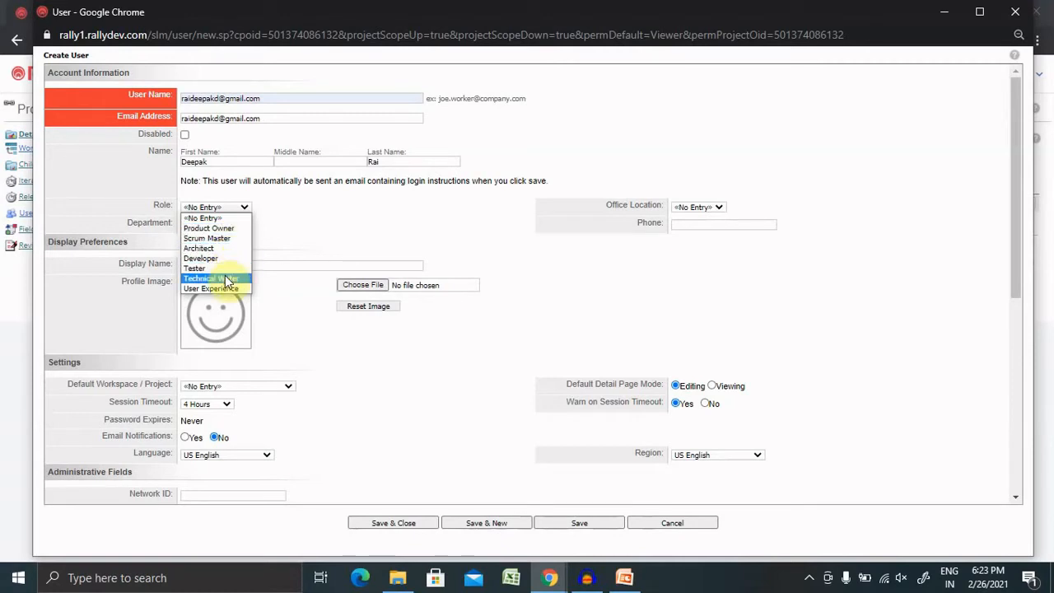
{"action": "mouse_move", "coordinate": [210, 289]}
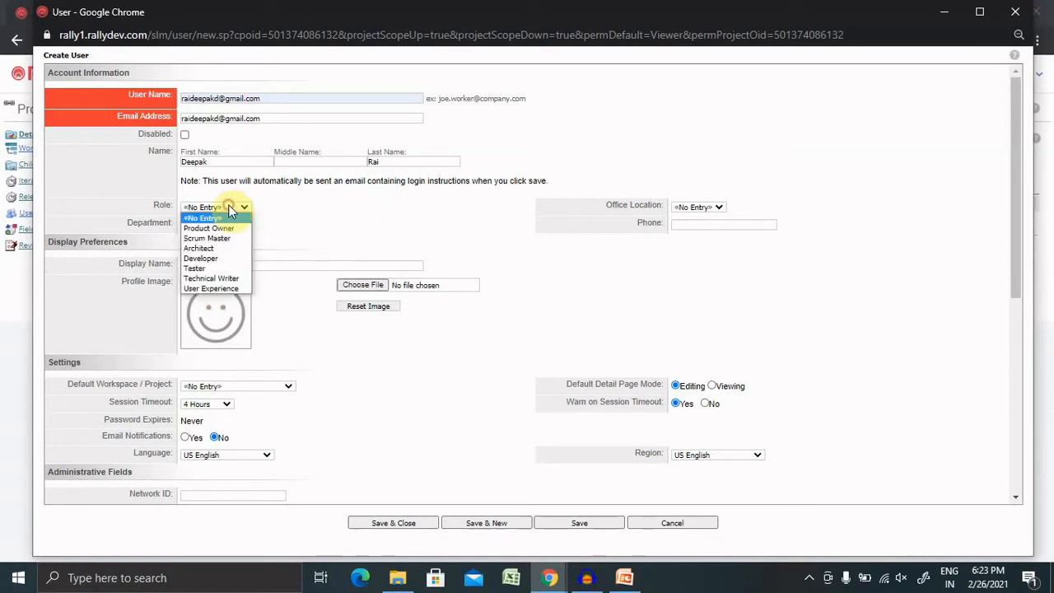
{"action": "mouse_move", "coordinate": [195, 268]}
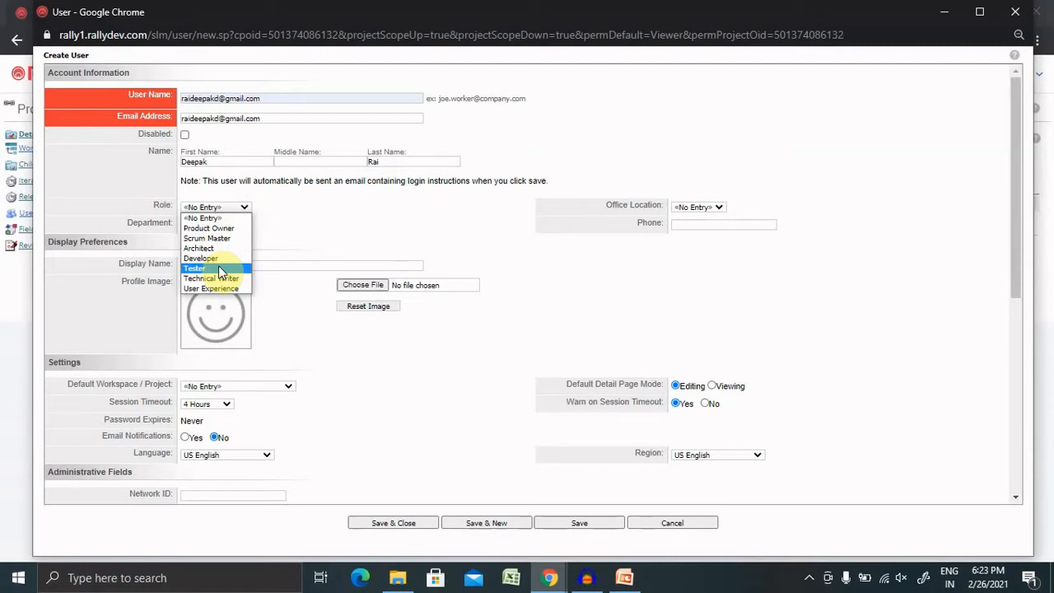
- Set the new user's role to Tester, leaving department and office location at no entry
{"action": "left_click", "coordinate": [195, 268]}
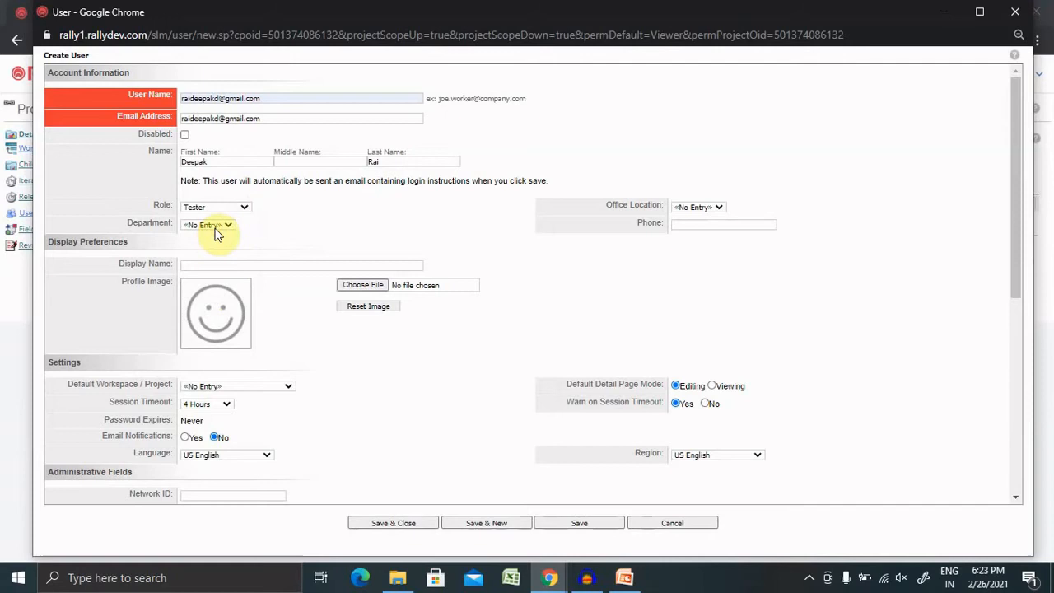
{"action": "left_click", "coordinate": [207, 224]}
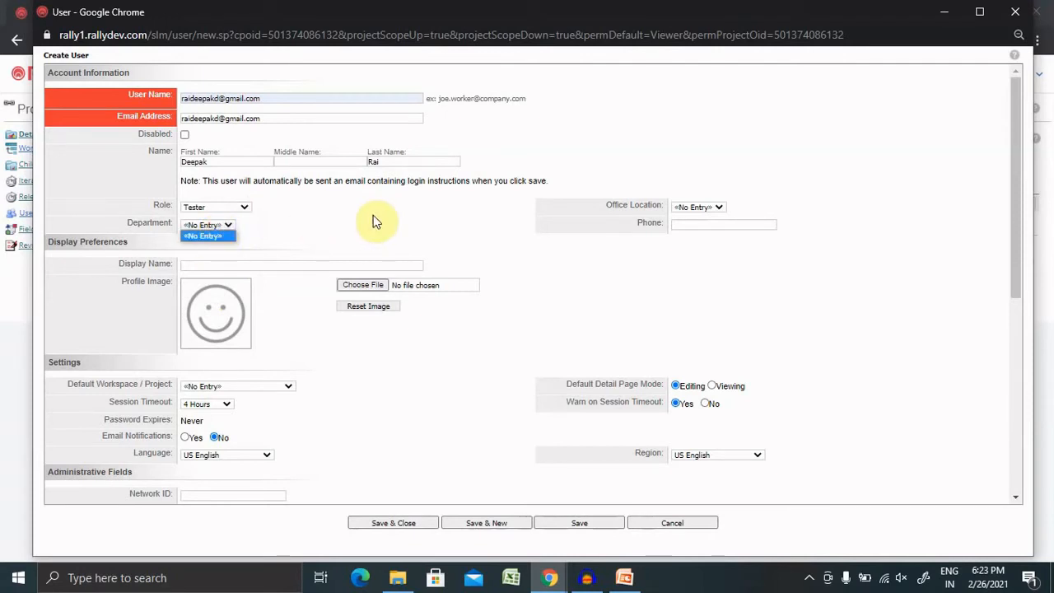
{"action": "mouse_move", "coordinate": [213, 235]}
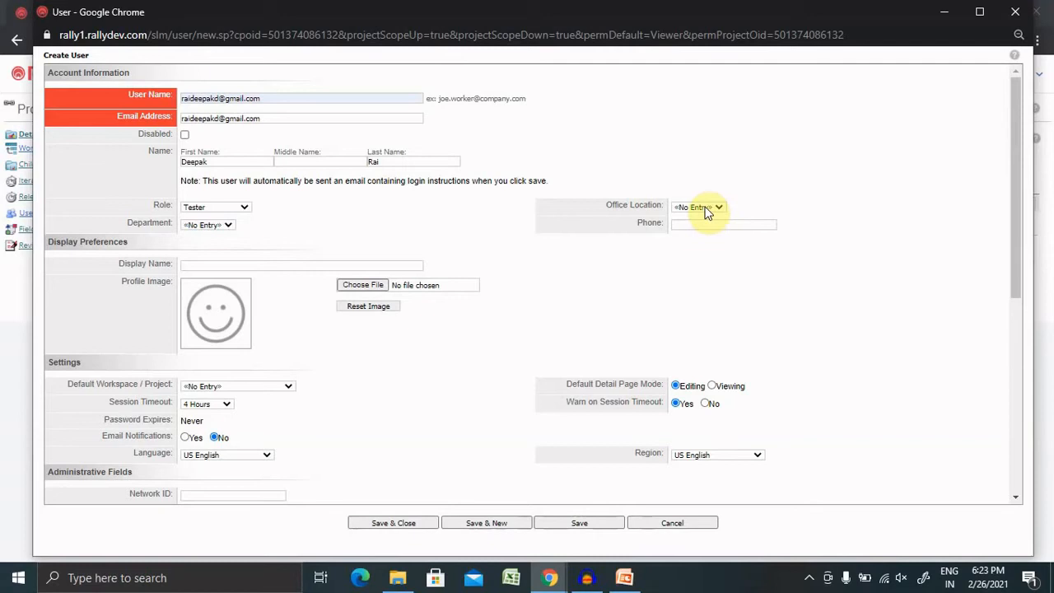
{"action": "left_click", "coordinate": [699, 207]}
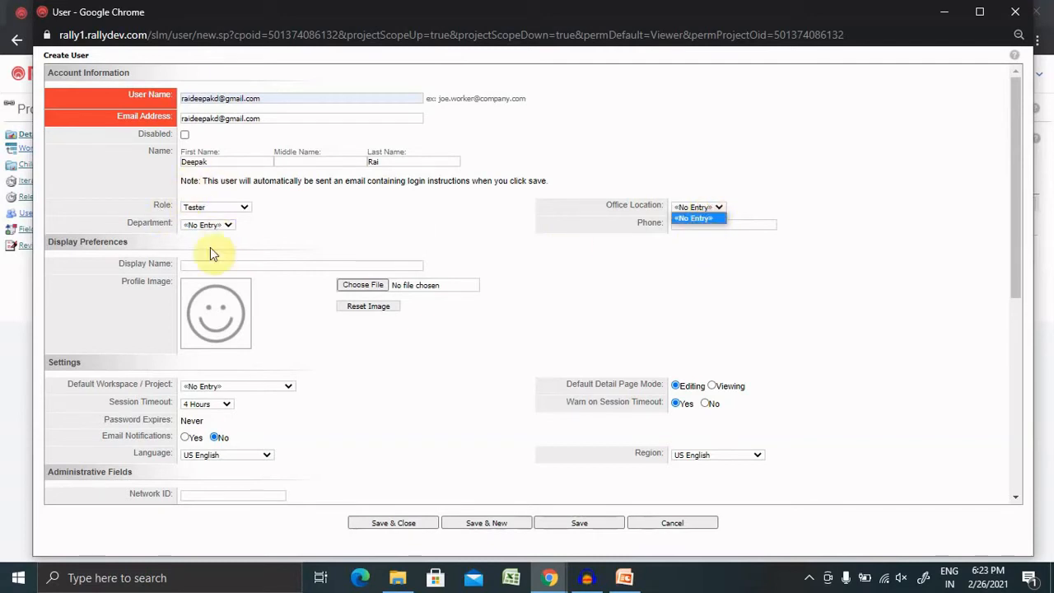
{"action": "mouse_move", "coordinate": [472, 291]}
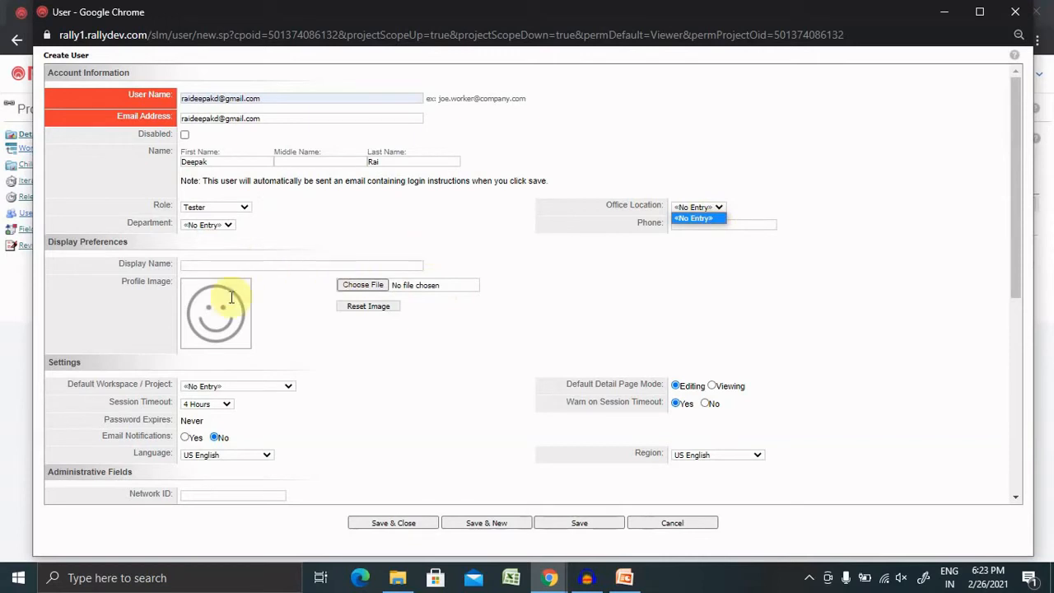
{"action": "mouse_move", "coordinate": [219, 332]}
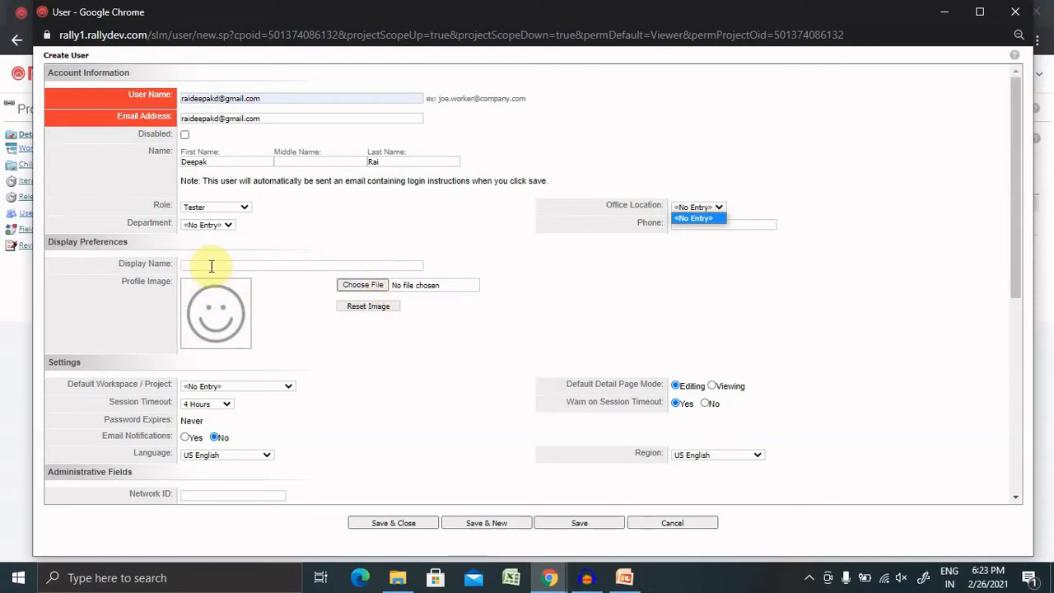
- Enter 'deepak' as the new user's display name
{"action": "left_click", "coordinate": [300, 264]}
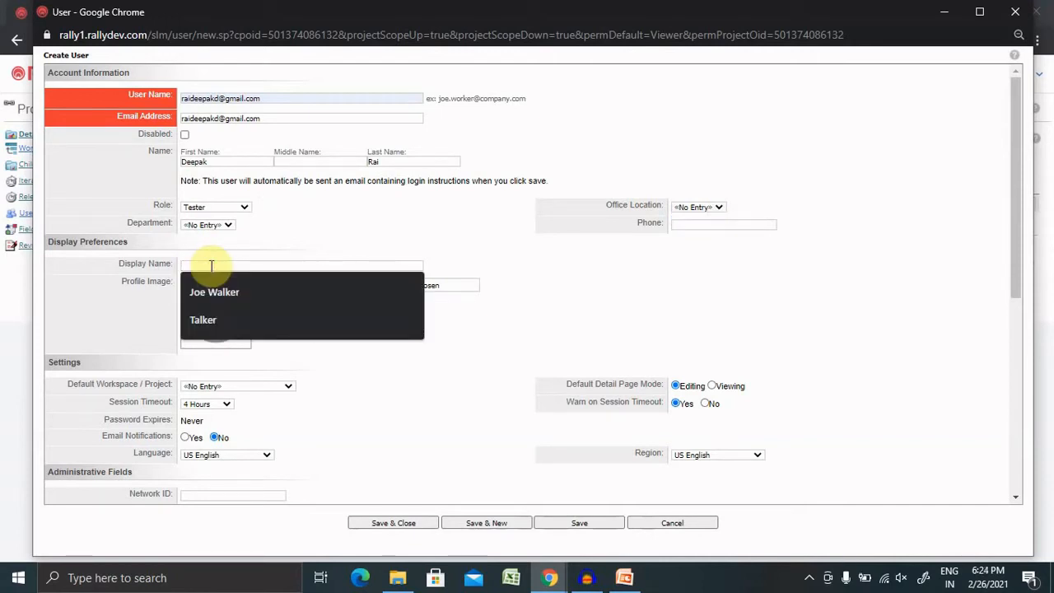
{"action": "type", "text": "deepak"}
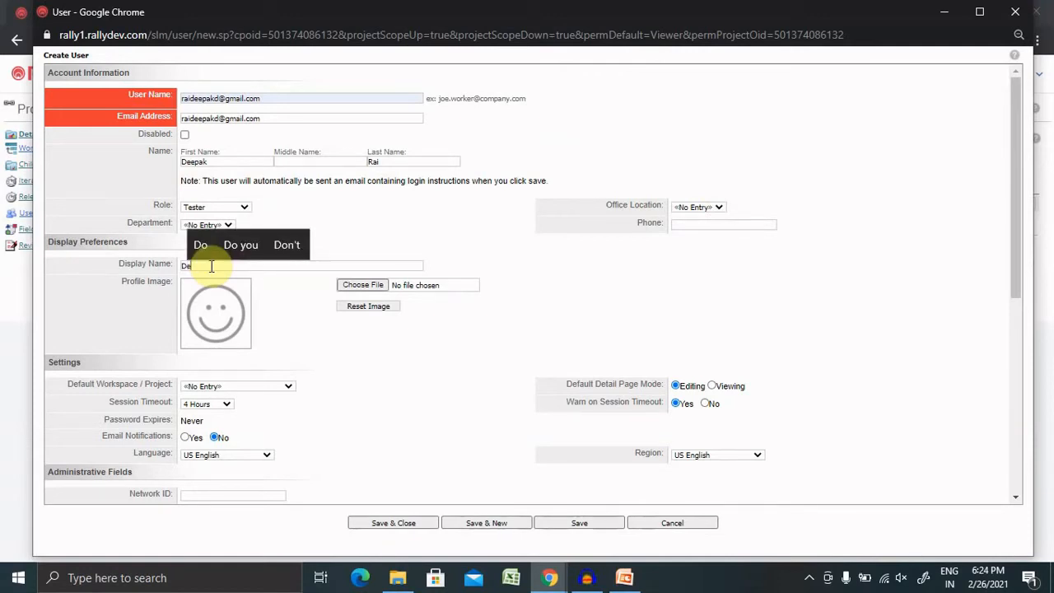
{"action": "left_click", "coordinate": [313, 432]}
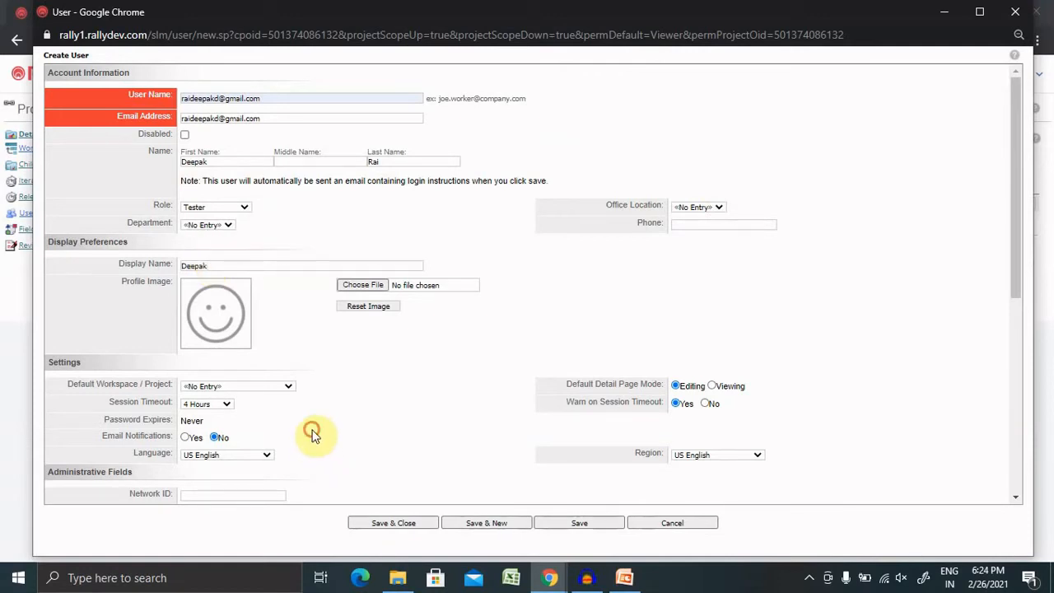
{"action": "scroll", "scroll_direction": "down", "scroll_amount": 3}
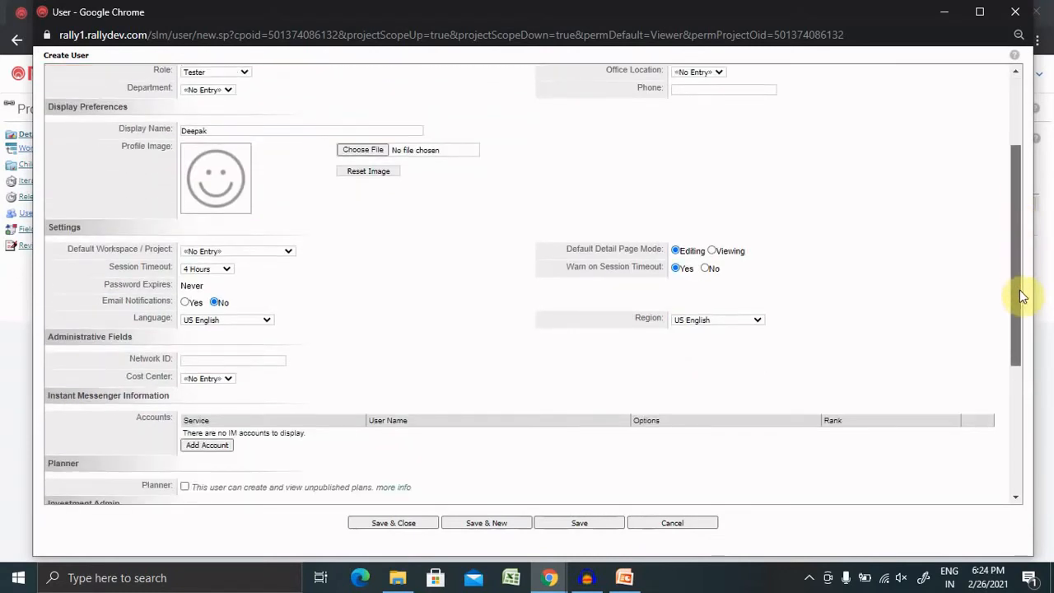
{"action": "scroll", "scroll_direction": "down", "scroll_amount": 3}
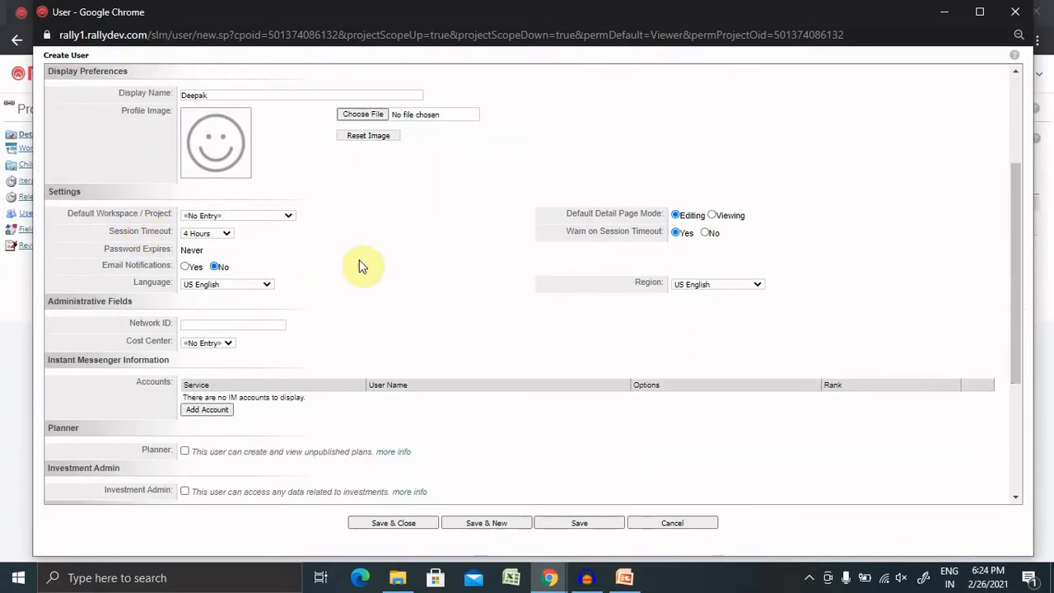
{"action": "mouse_move", "coordinate": [150, 240]}
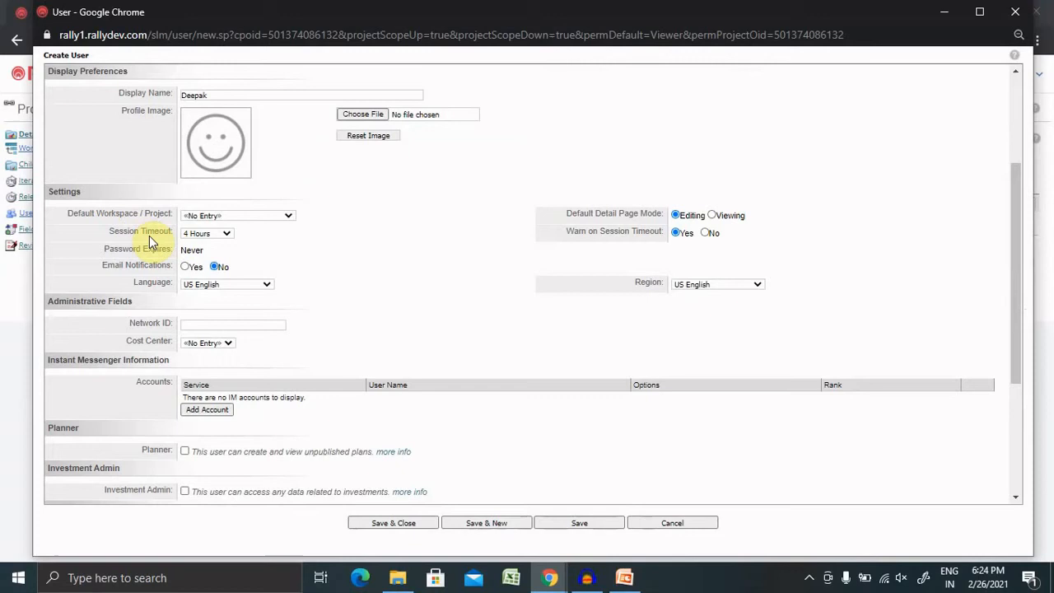
- Choose Workspace 1: Demo _Project as the default workspace and project
{"action": "left_click", "coordinate": [238, 215]}
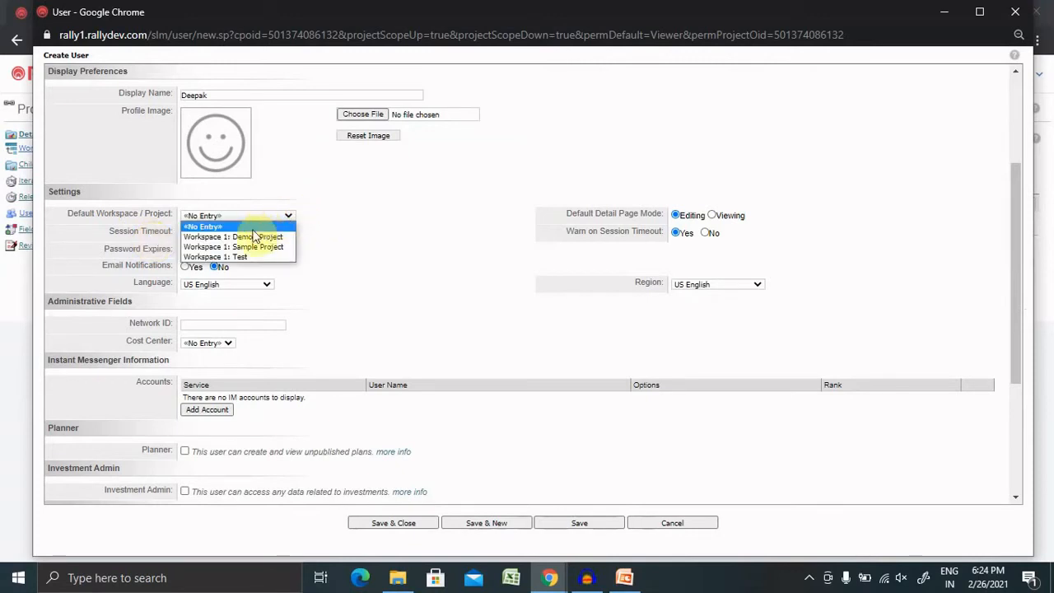
{"action": "mouse_move", "coordinate": [263, 246]}
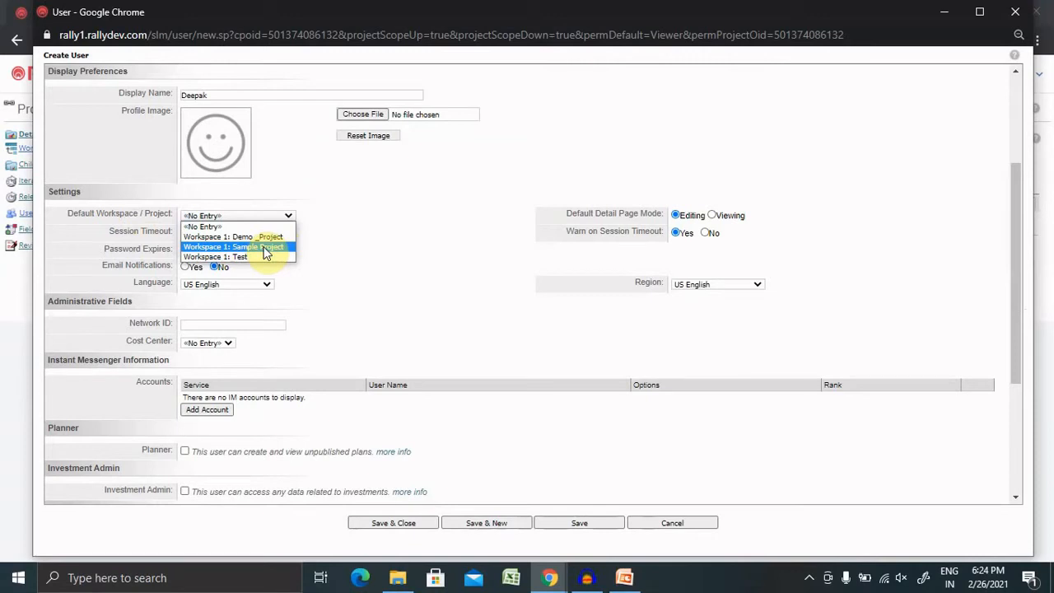
{"action": "mouse_move", "coordinate": [273, 245]}
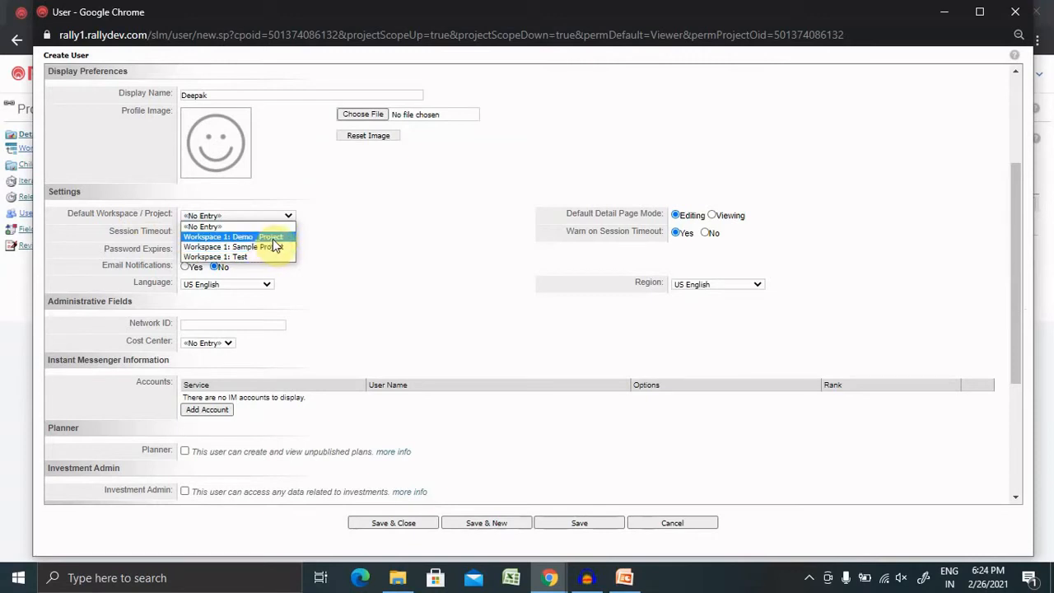
{"action": "left_click", "coordinate": [238, 237]}
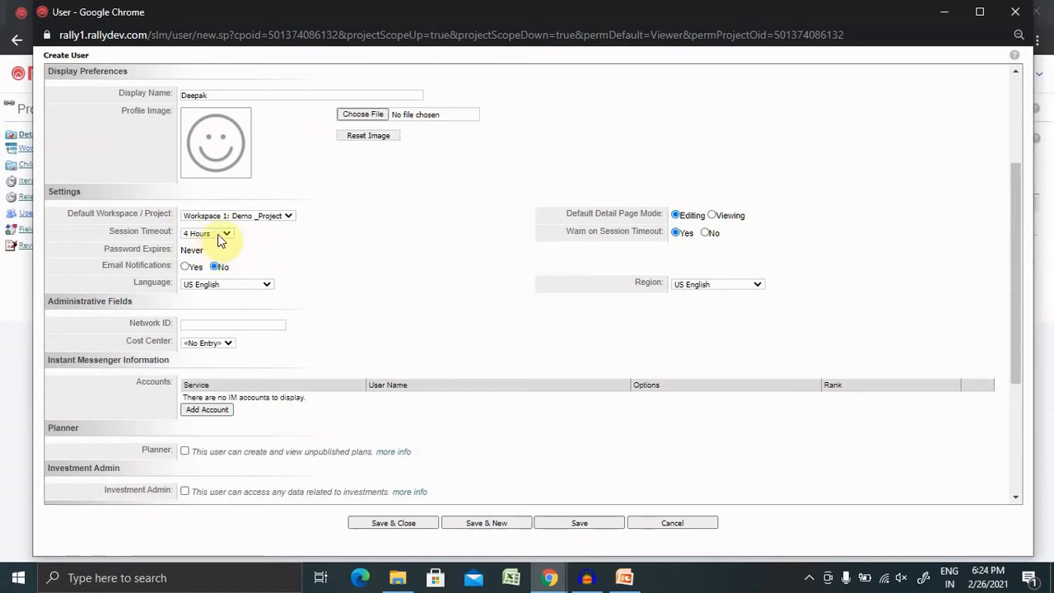
- Keep 4-hour timeout, notifications off and US English; set detail page mode to Viewing
{"action": "left_click", "coordinate": [224, 233]}
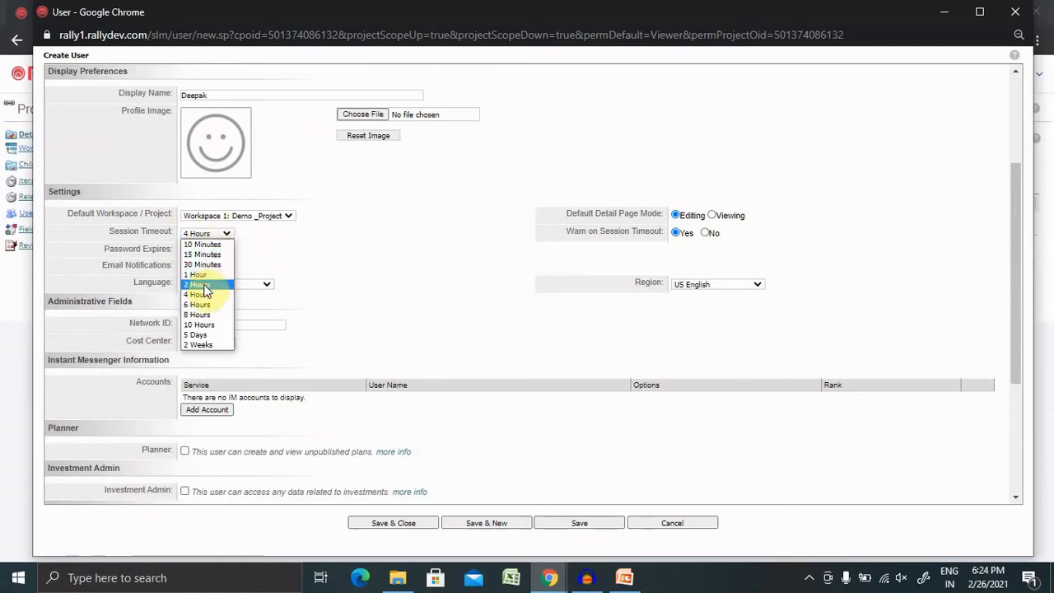
{"action": "mouse_move", "coordinate": [204, 243]}
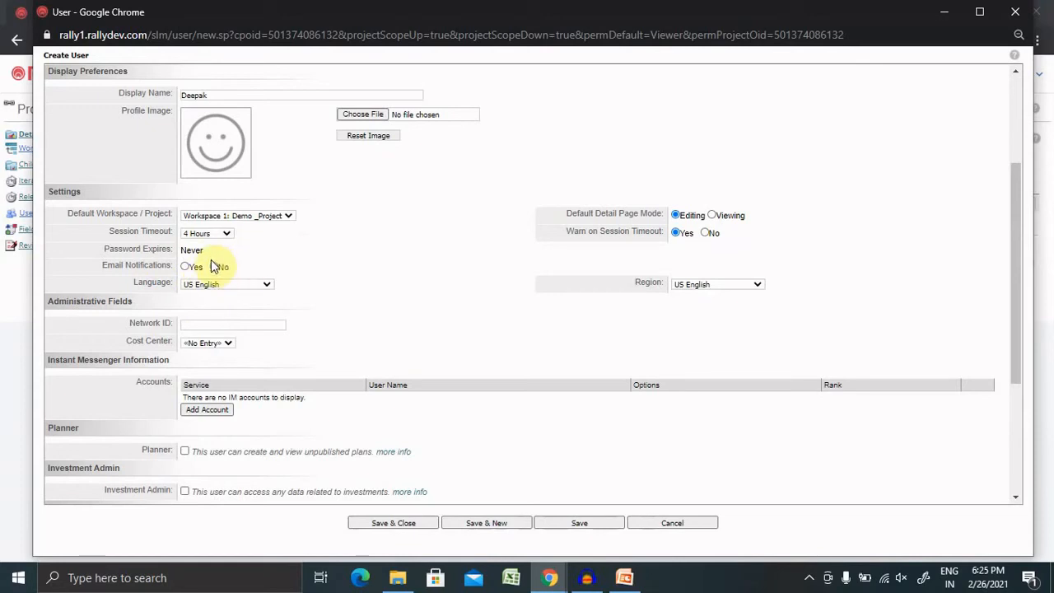
{"action": "left_click", "coordinate": [214, 266]}
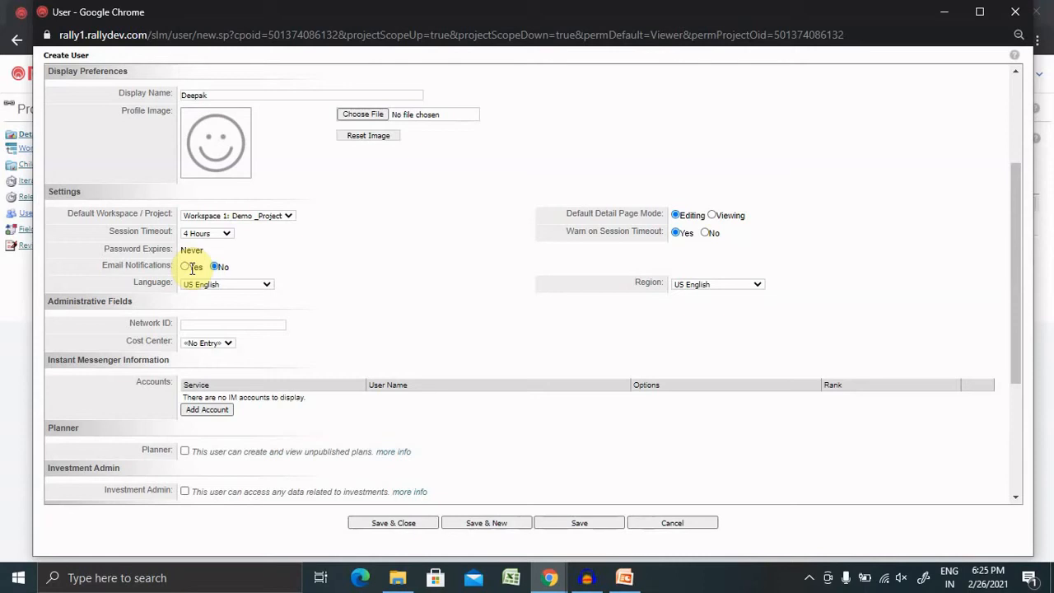
{"action": "left_click", "coordinate": [213, 266]}
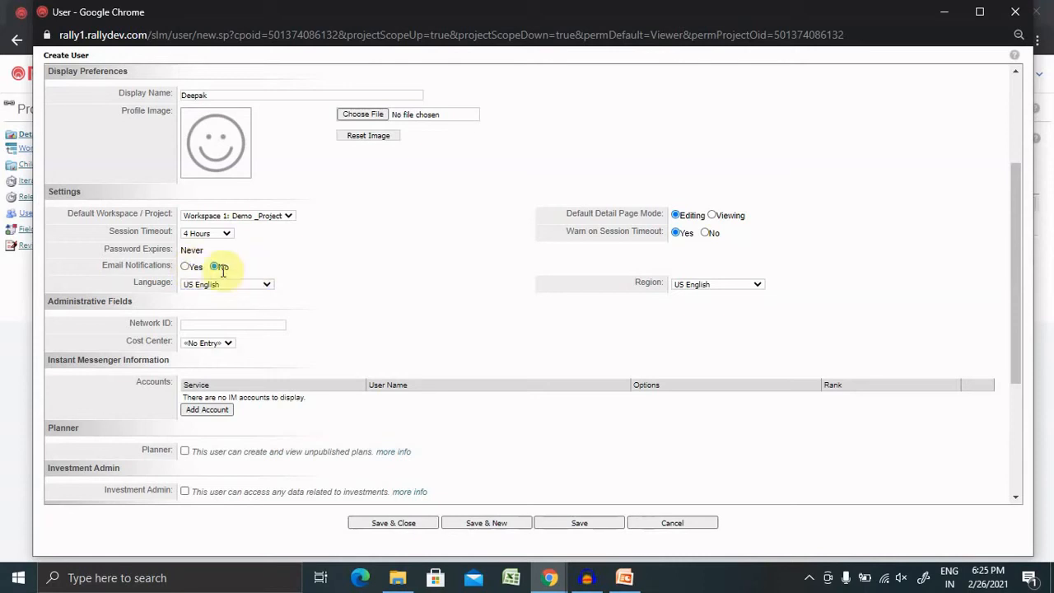
{"action": "left_click", "coordinate": [214, 266]}
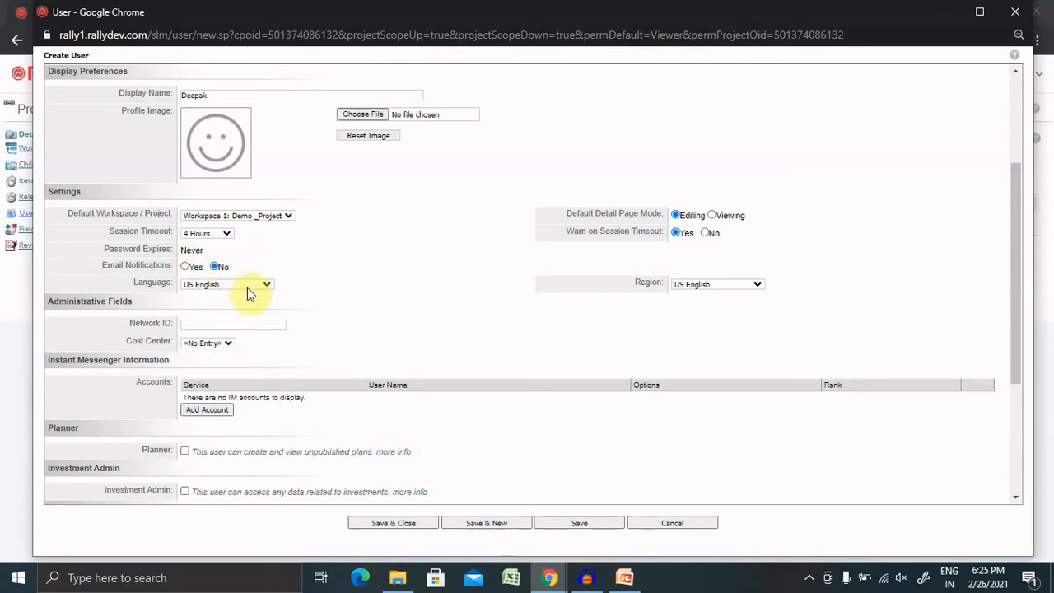
{"action": "left_click", "coordinate": [265, 284]}
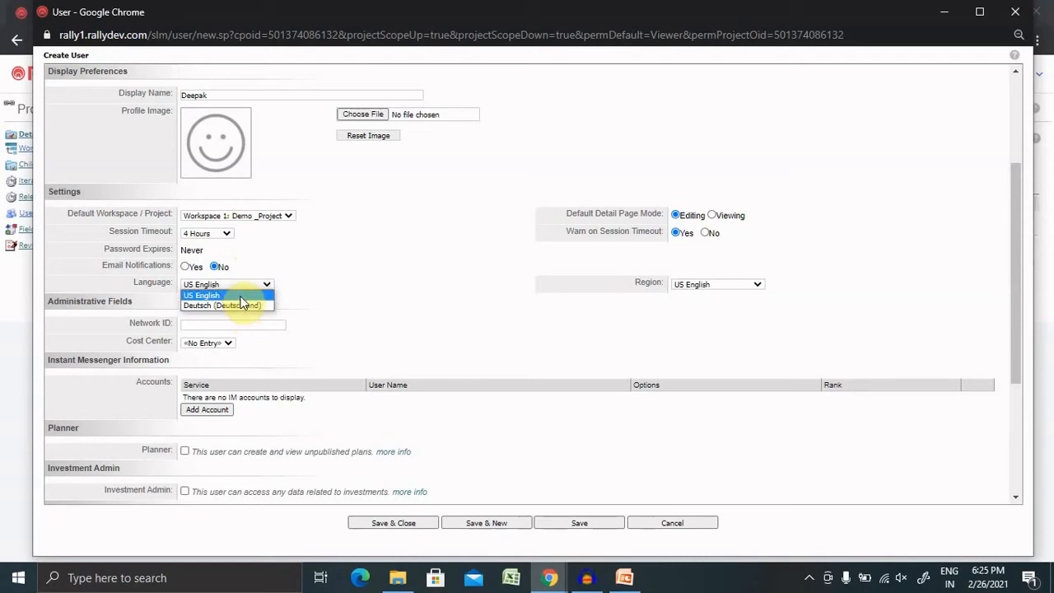
{"action": "mouse_move", "coordinate": [231, 306]}
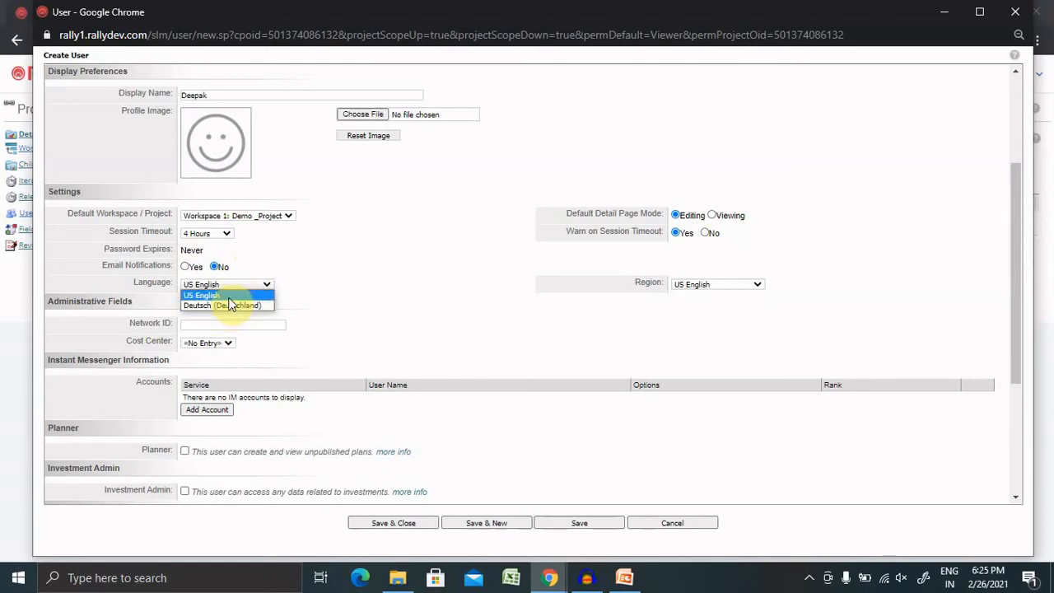
{"action": "left_click", "coordinate": [200, 295]}
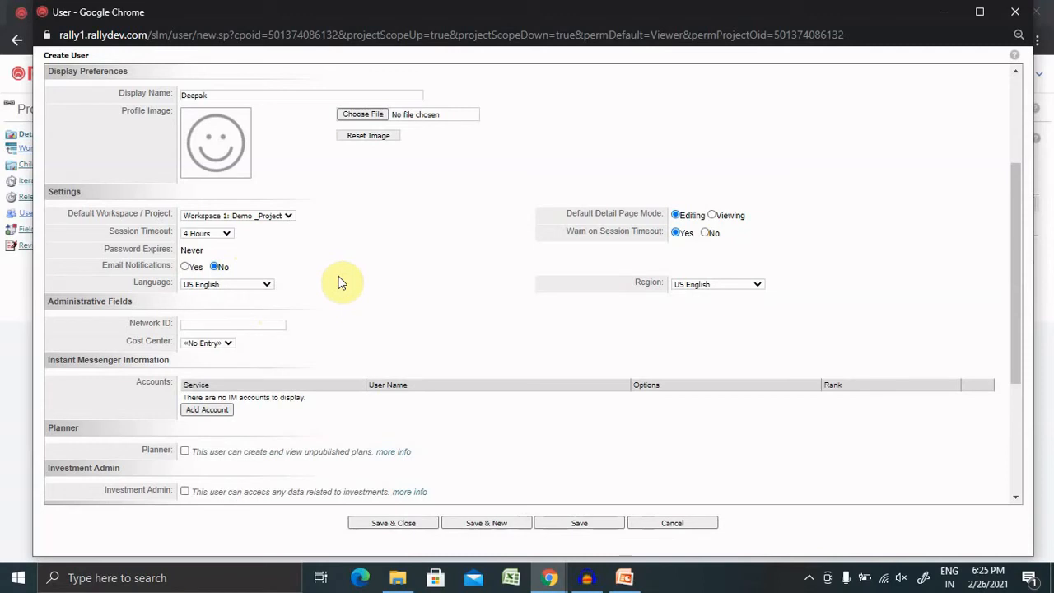
{"action": "mouse_move", "coordinate": [655, 215]}
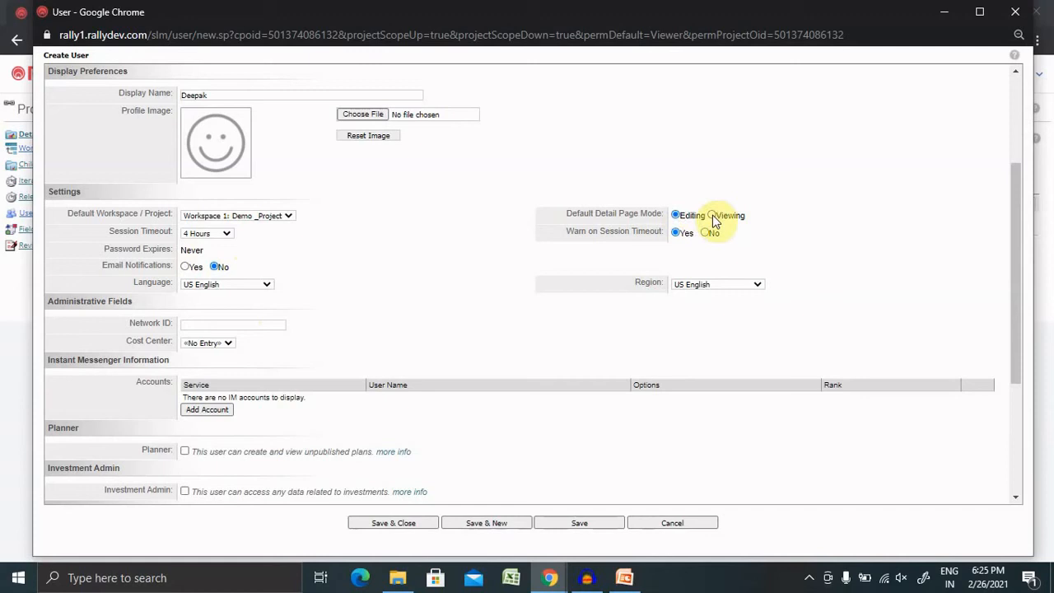
{"action": "left_click", "coordinate": [711, 215]}
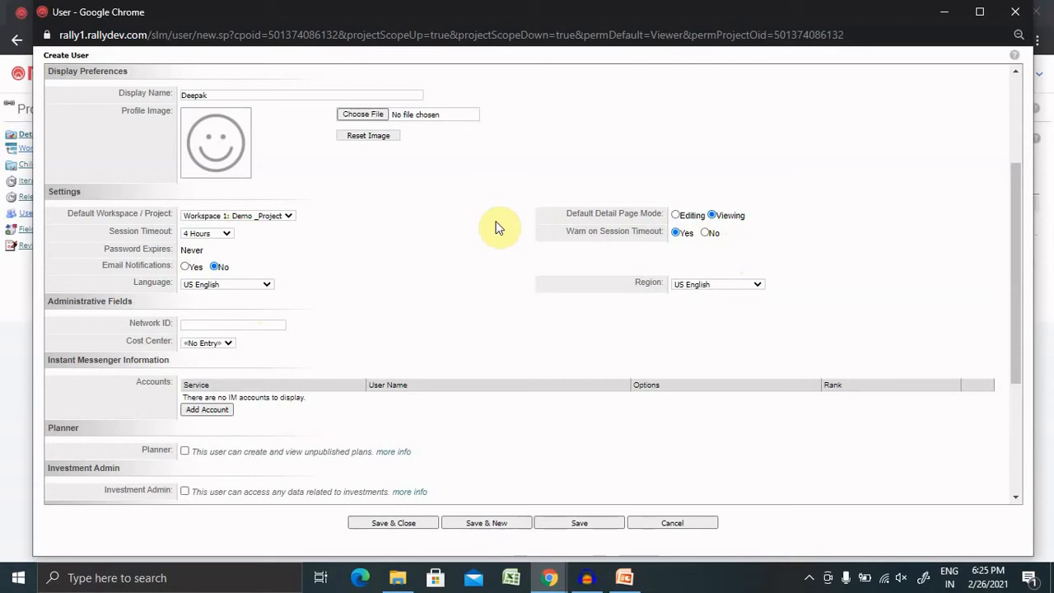
{"action": "mouse_move", "coordinate": [654, 259]}
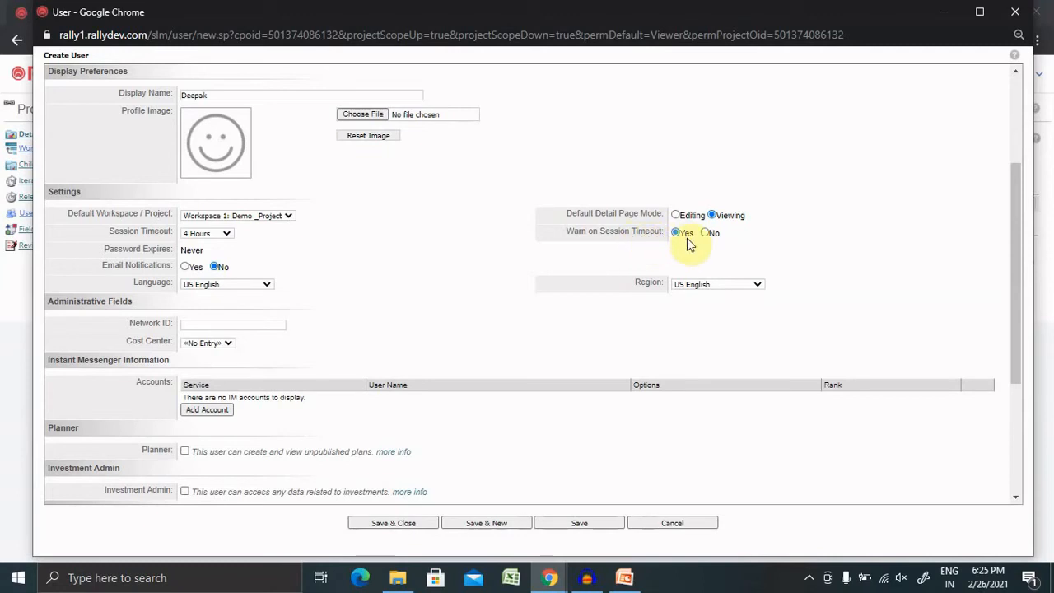
{"action": "mouse_move", "coordinate": [186, 323]}
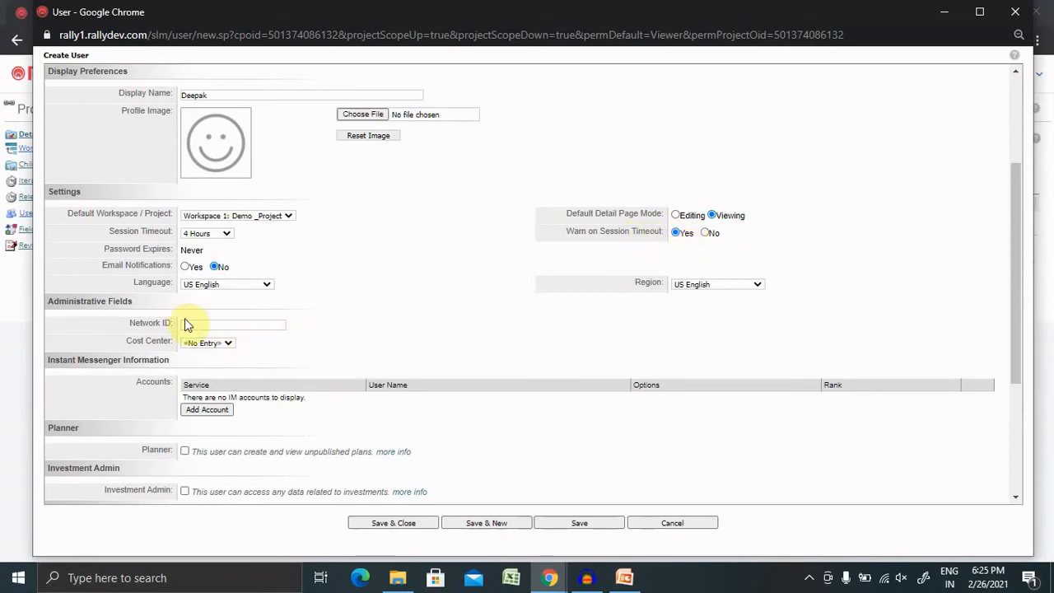
{"action": "left_click", "coordinate": [231, 325]}
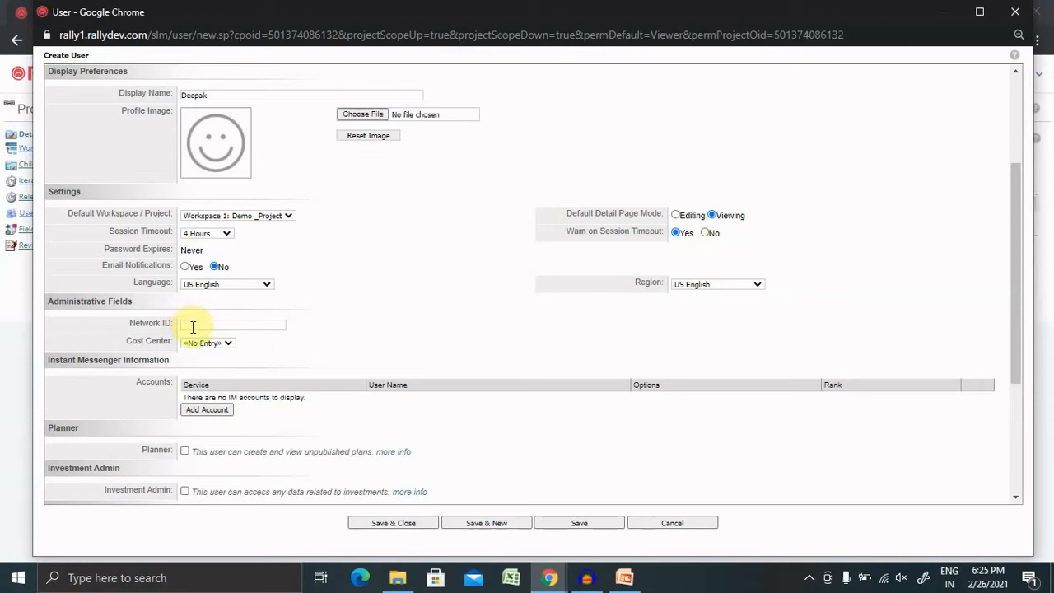
{"action": "mouse_move", "coordinate": [212, 344]}
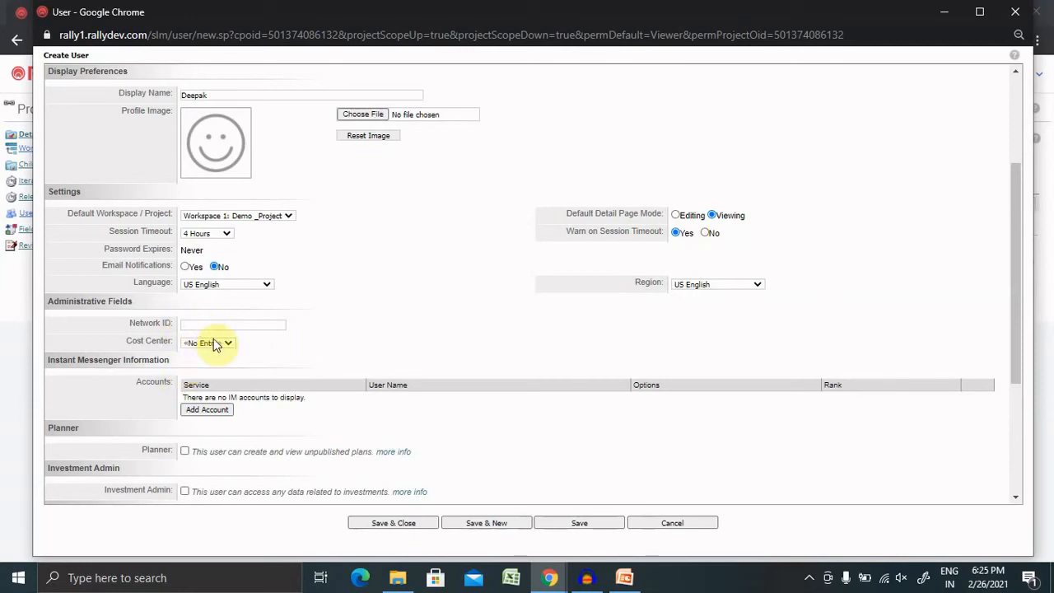
- Set permissions: Demo _Project Viewer, Sample Project and Test at No Access
{"action": "scroll", "scroll_direction": "down", "scroll_amount": 3}
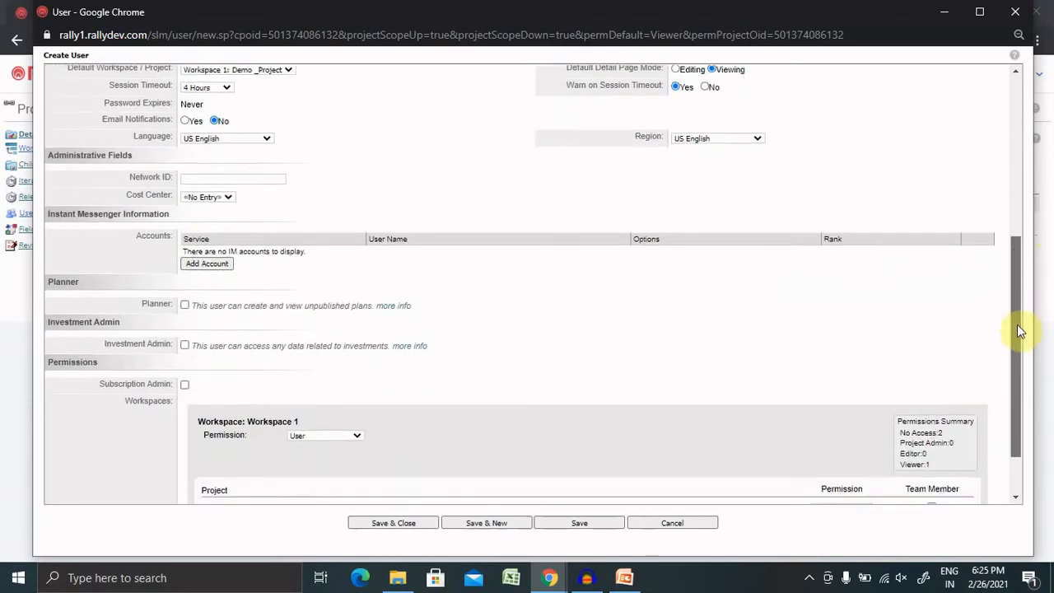
{"action": "scroll", "scroll_direction": "down", "scroll_amount": 3}
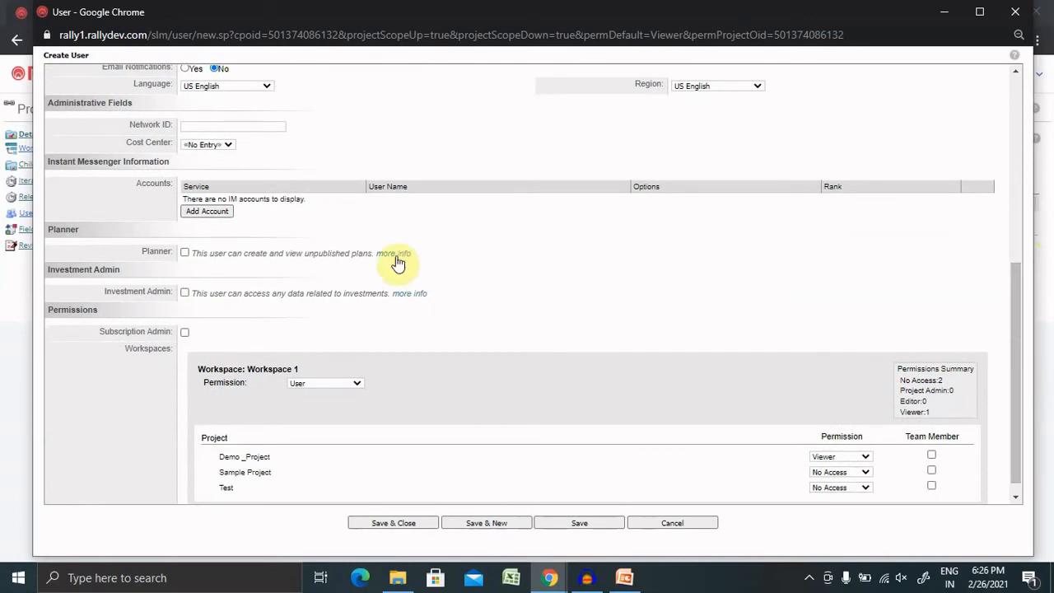
{"action": "mouse_move", "coordinate": [274, 244]}
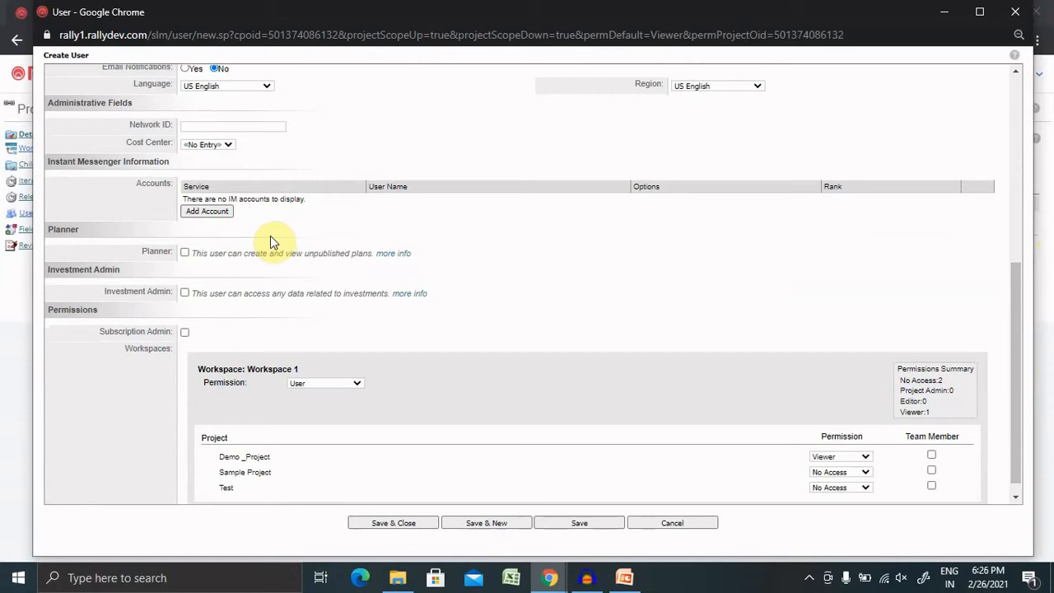
{"action": "mouse_move", "coordinate": [801, 350]}
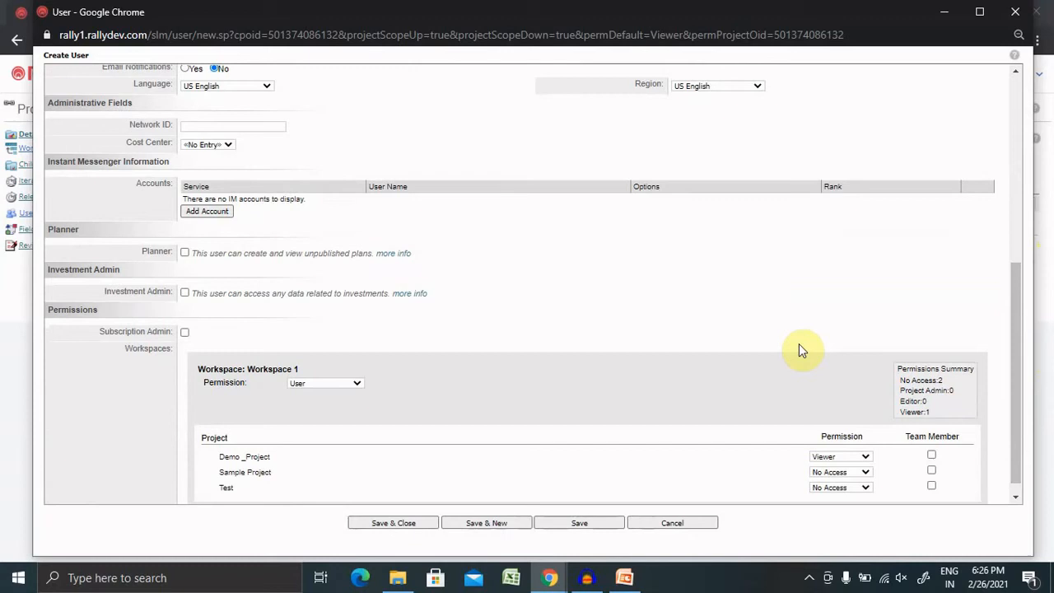
{"action": "mouse_move", "coordinate": [129, 247]}
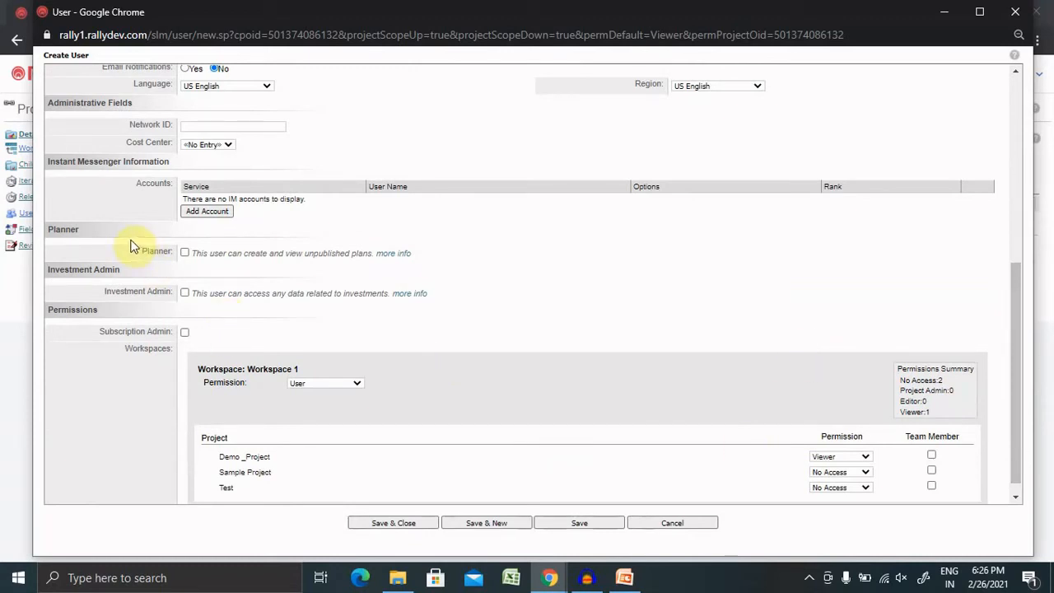
{"action": "mouse_move", "coordinate": [205, 269]}
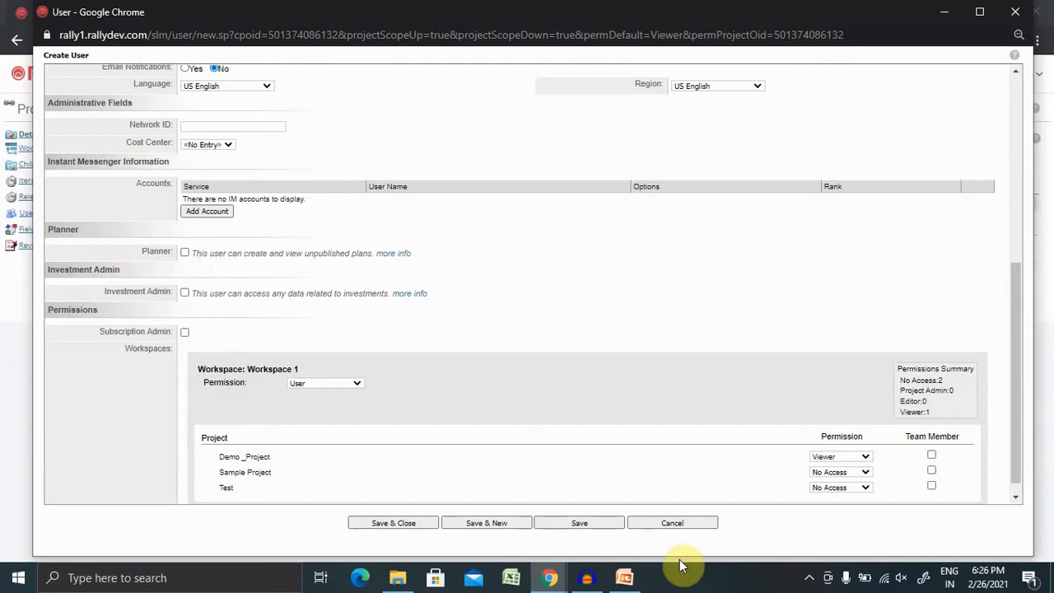
{"action": "mouse_move", "coordinate": [883, 478]}
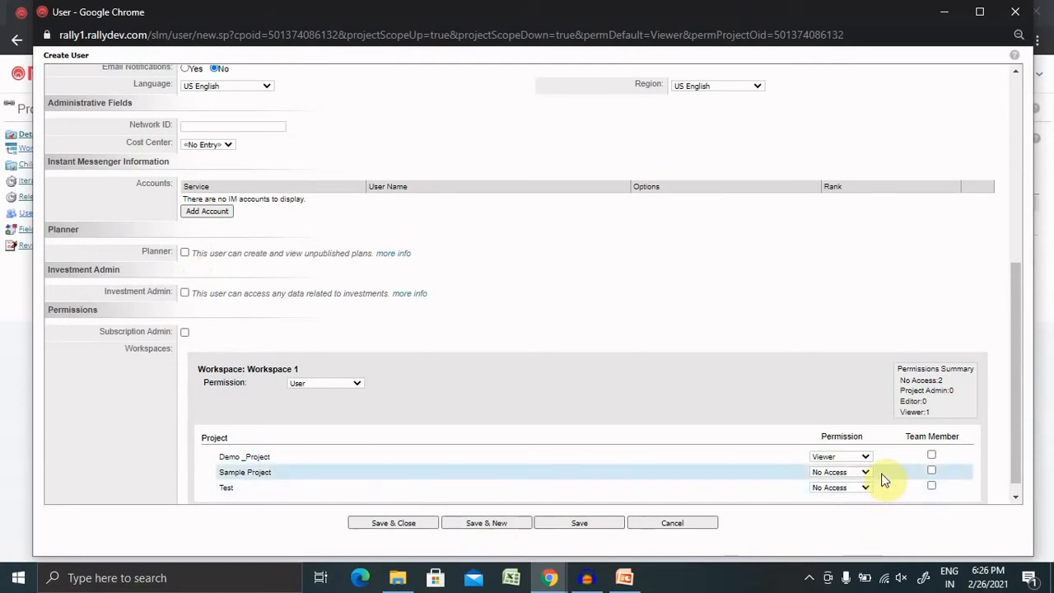
{"action": "left_click", "coordinate": [859, 472]}
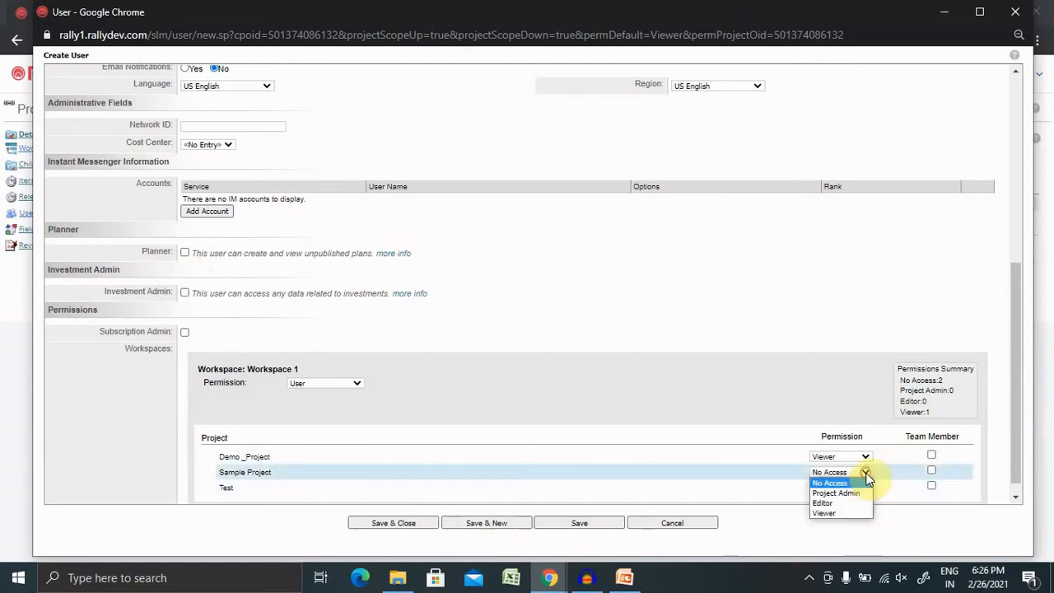
{"action": "mouse_move", "coordinate": [836, 493]}
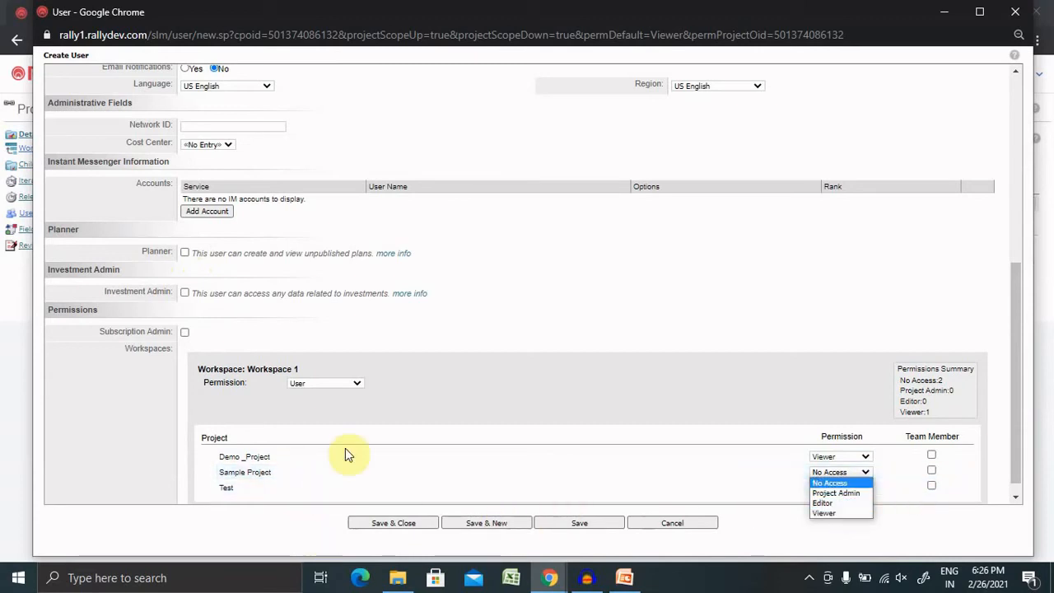
{"action": "mouse_move", "coordinate": [673, 447]}
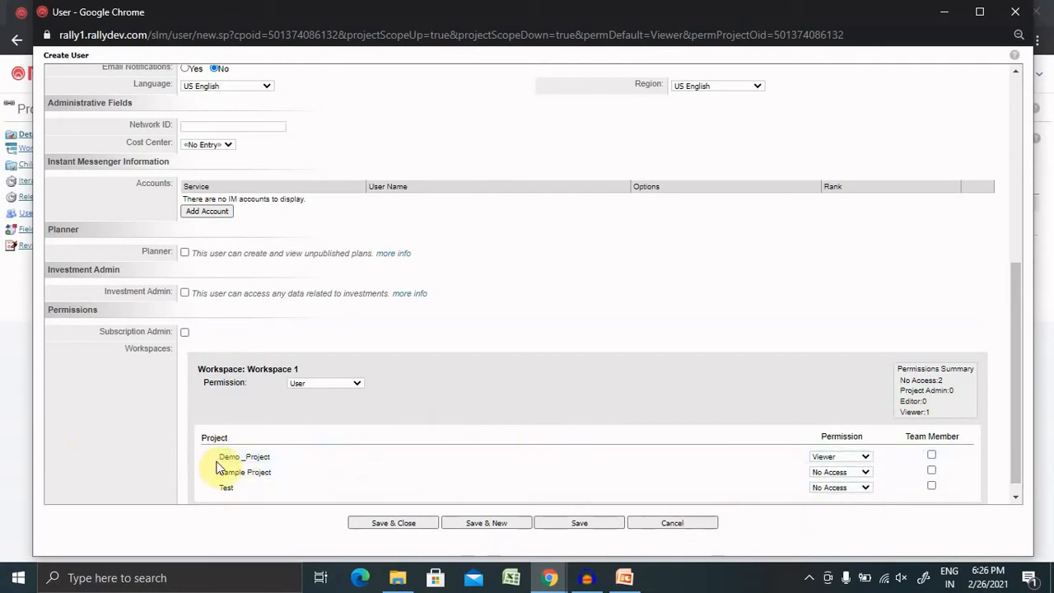
{"action": "mouse_move", "coordinate": [408, 527]}
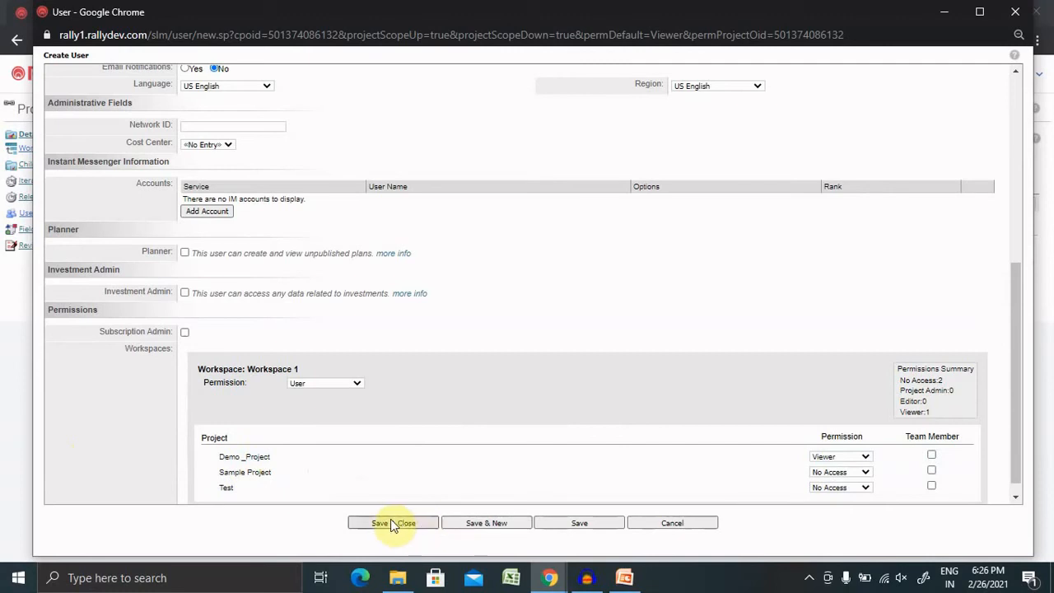
{"action": "left_click", "coordinate": [392, 522]}
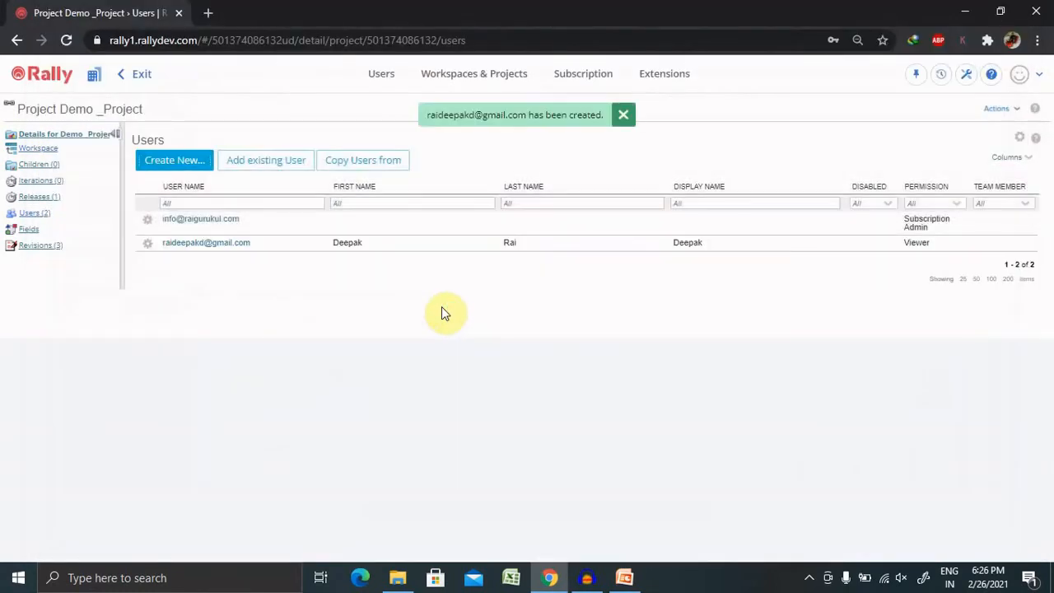
{"action": "mouse_move", "coordinate": [173, 247]}
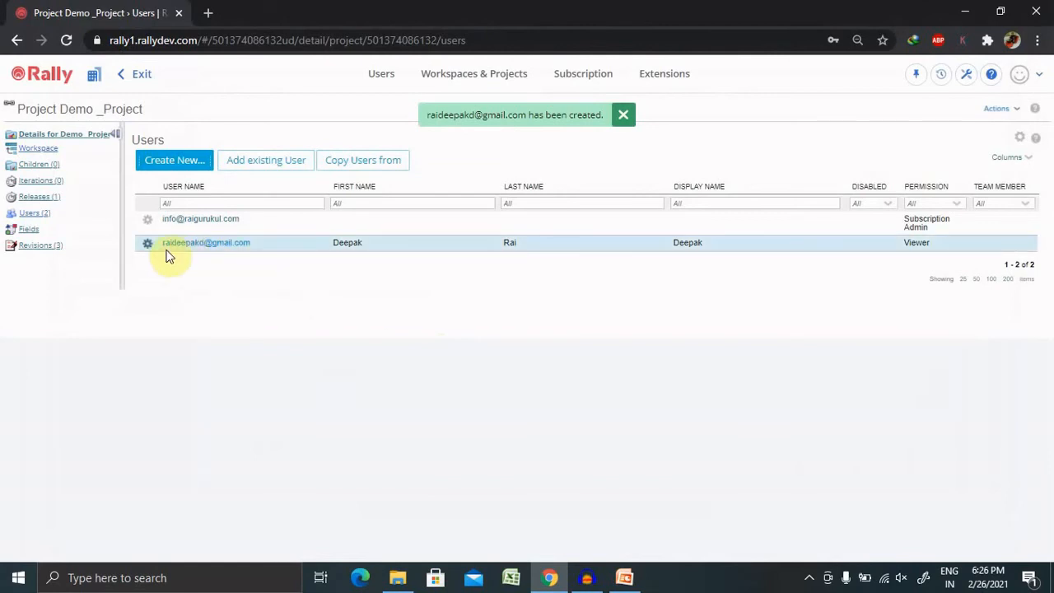
{"action": "mouse_move", "coordinate": [246, 242]}
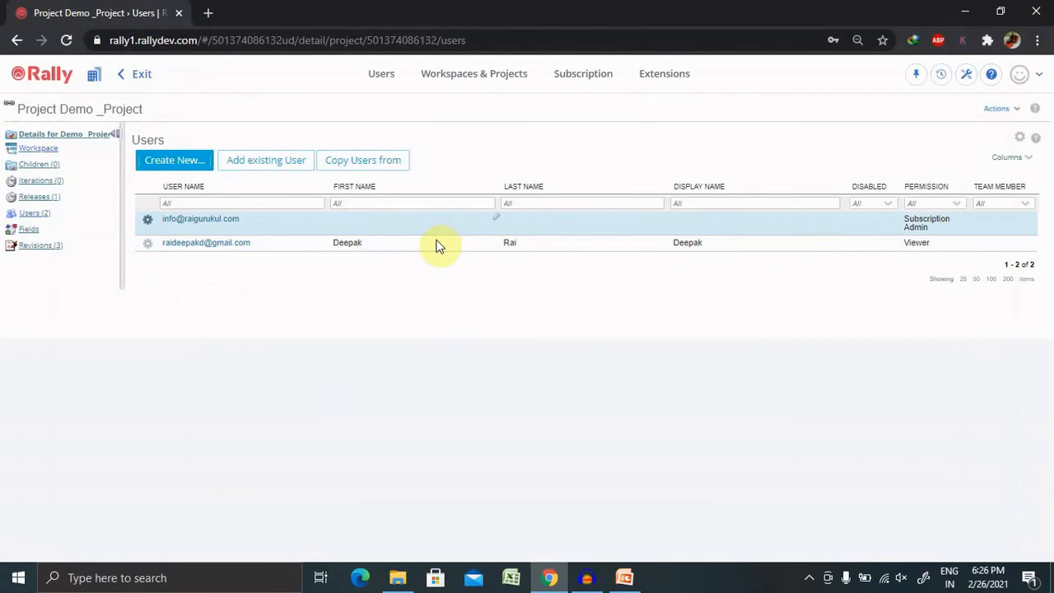
{"action": "left_click", "coordinate": [380, 73]}
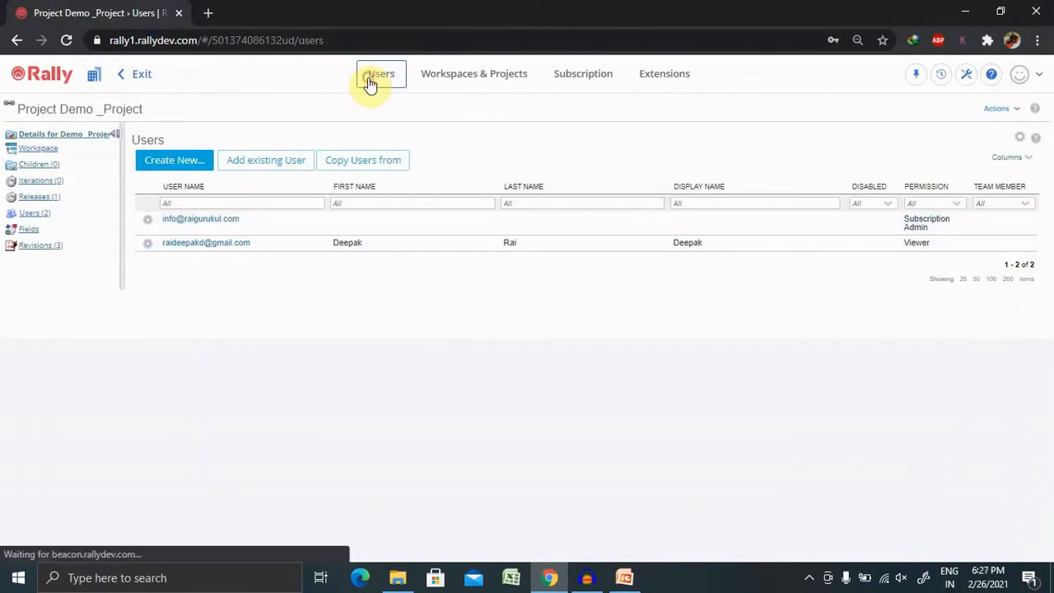
{"action": "left_click", "coordinate": [380, 73]}
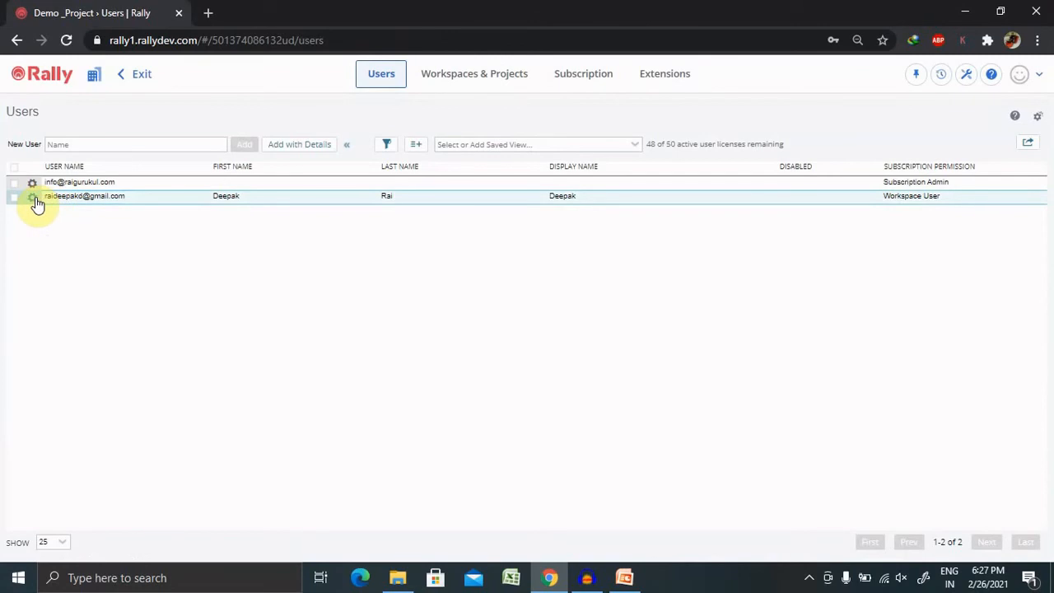
{"action": "left_click", "coordinate": [32, 201]}
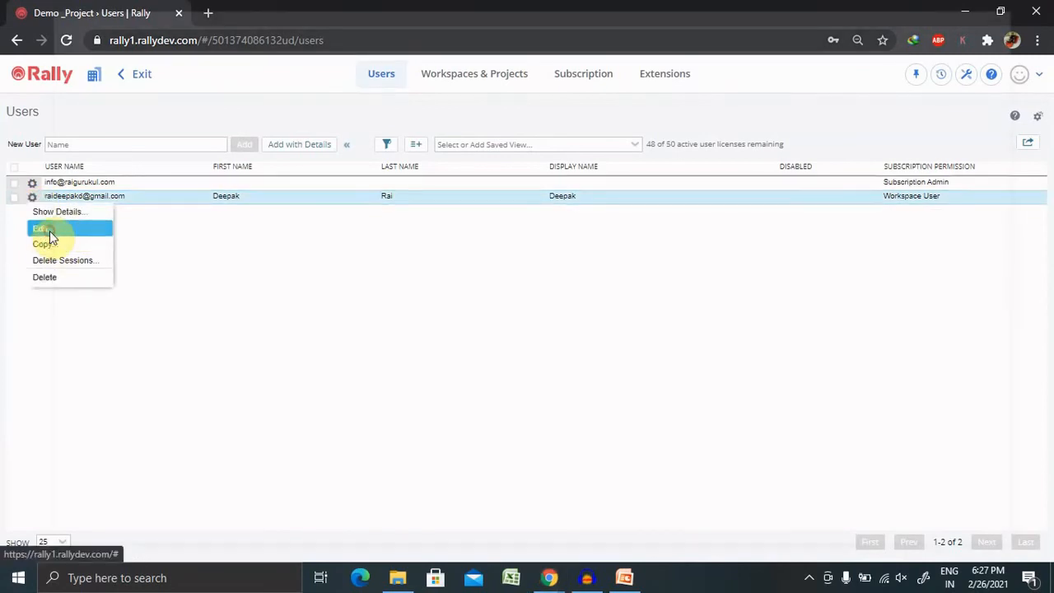
{"action": "left_click", "coordinate": [41, 228]}
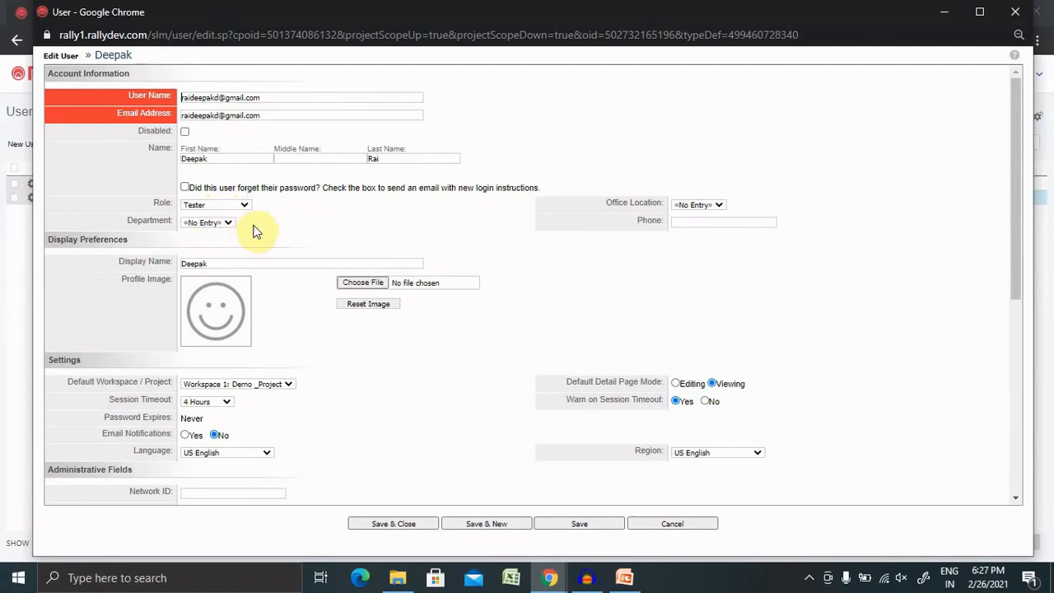
{"action": "mouse_move", "coordinate": [1047, 242]}
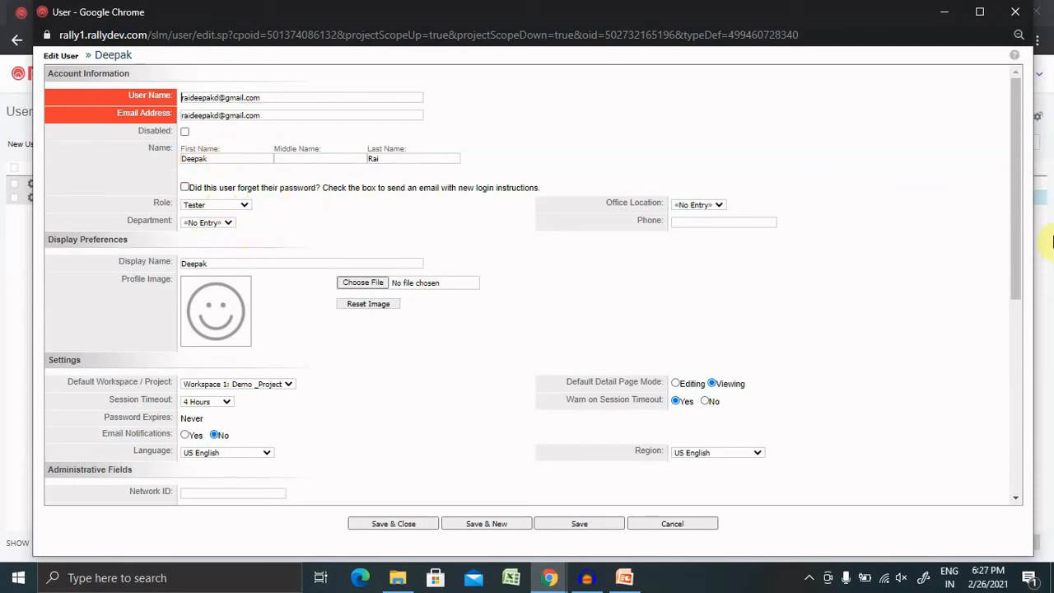
{"action": "scroll", "scroll_direction": "down", "scroll_amount": 3}
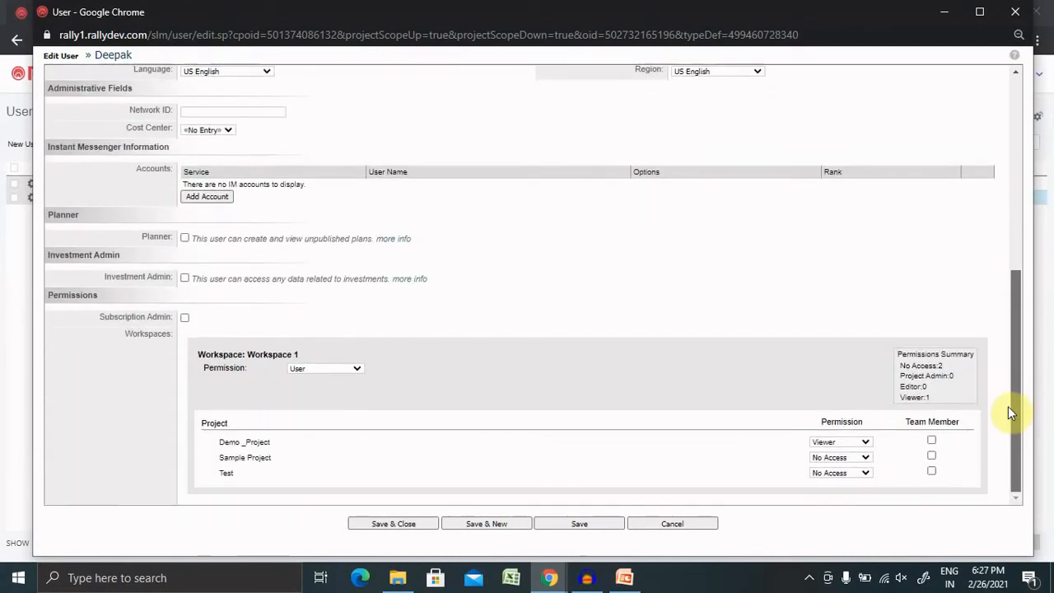
{"action": "mouse_move", "coordinate": [1005, 438]}
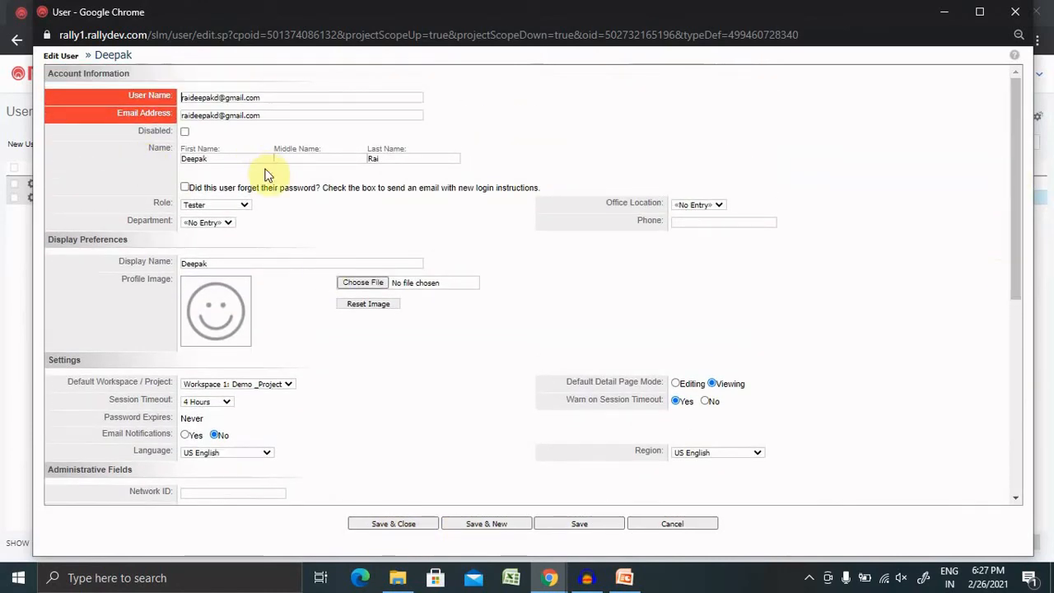
{"action": "mouse_move", "coordinate": [245, 225]}
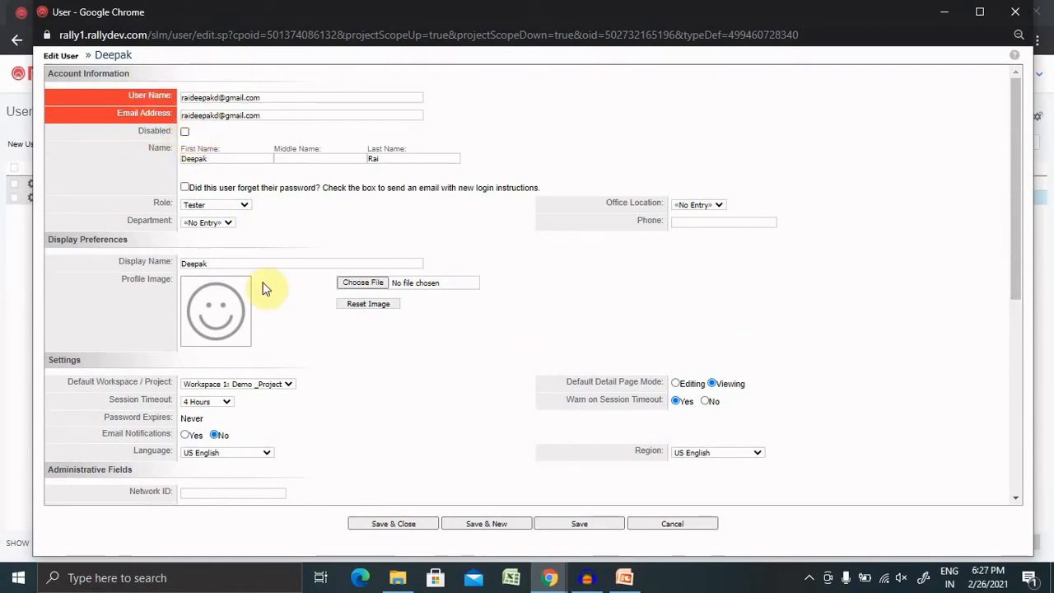
{"action": "mouse_move", "coordinate": [1039, 181]}
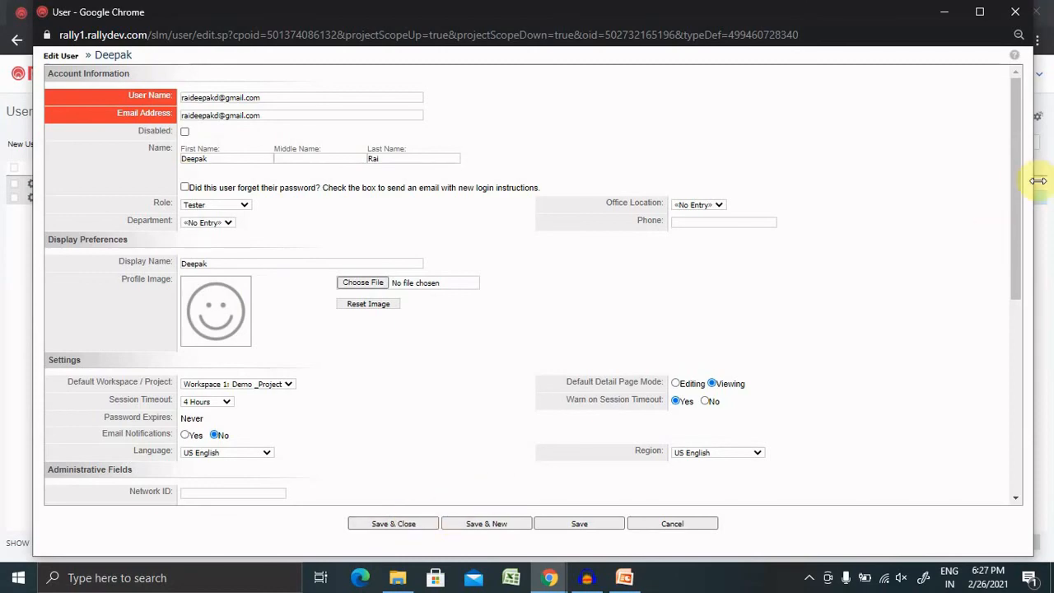
{"action": "scroll", "scroll_direction": "down", "scroll_amount": 3}
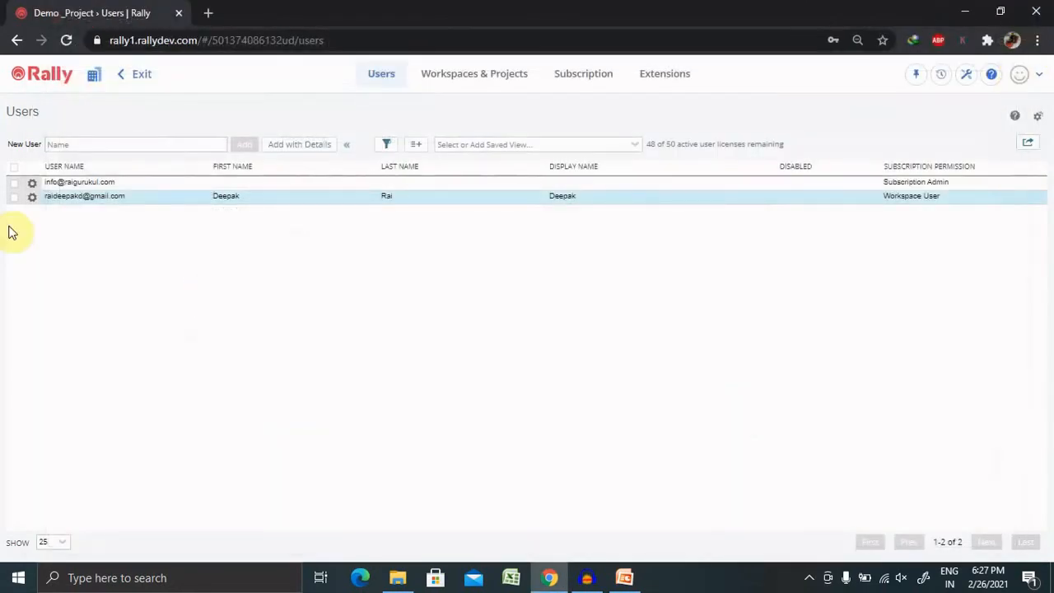
- Show Deepak's user details from his row's gear menu: role Tester, default project Demo_Project
{"action": "left_click", "coordinate": [31, 196]}
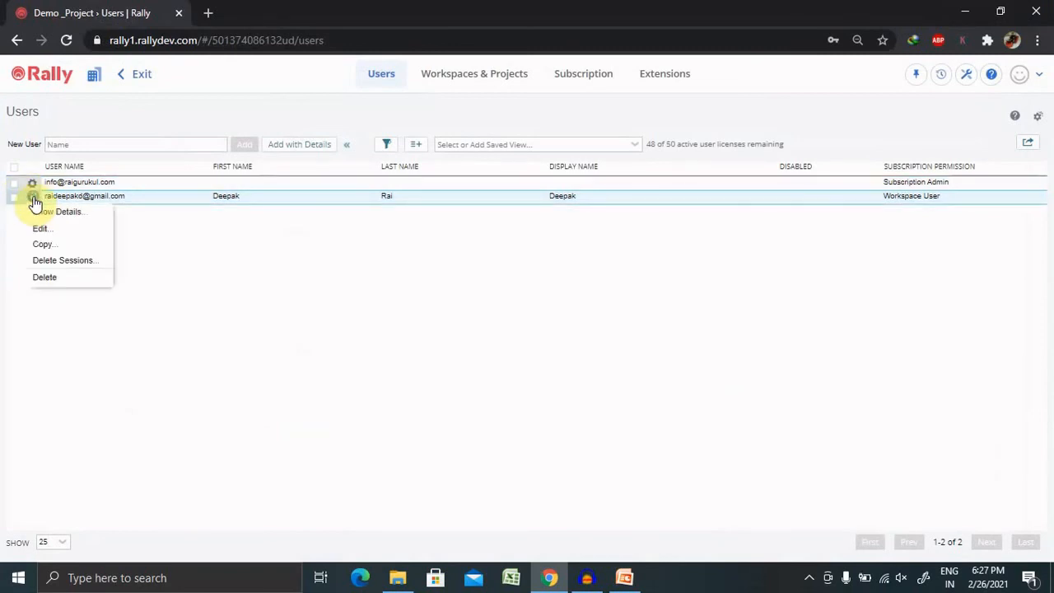
{"action": "mouse_move", "coordinate": [51, 278]}
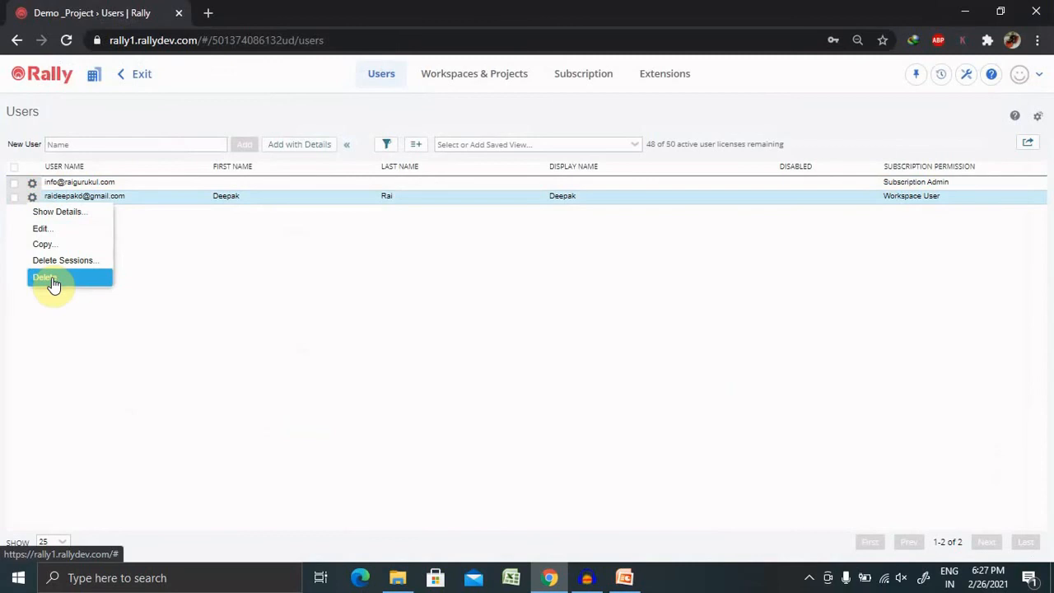
{"action": "mouse_move", "coordinate": [74, 228]}
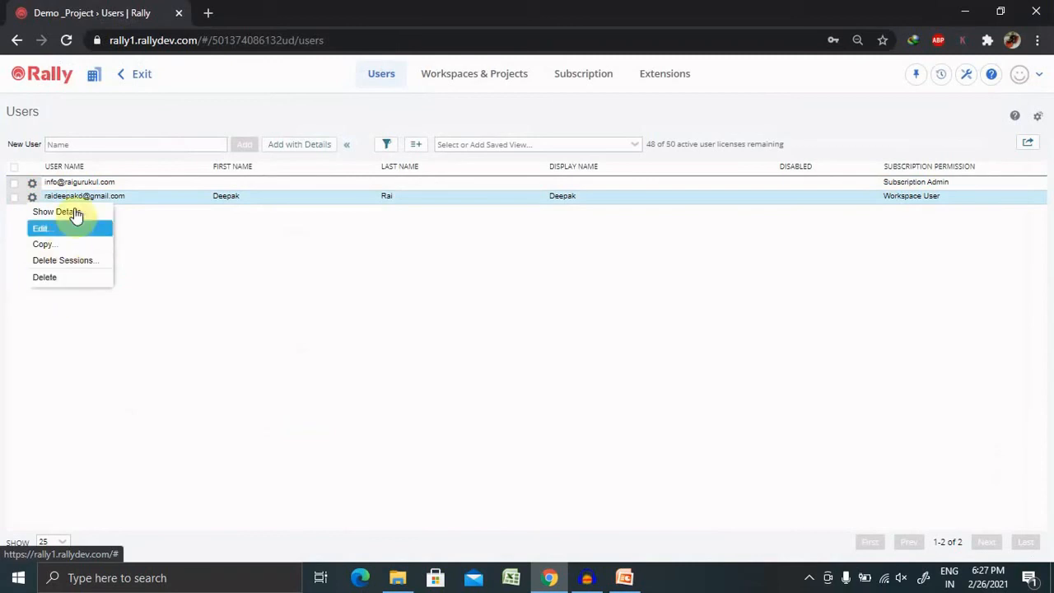
{"action": "left_click", "coordinate": [59, 212]}
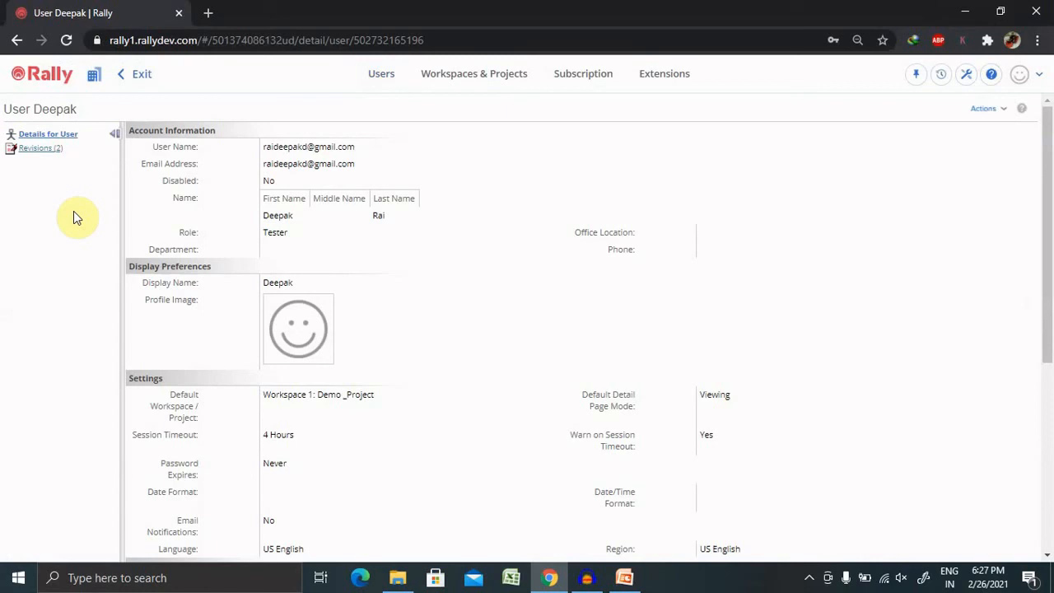
{"action": "mouse_move", "coordinate": [835, 131]}
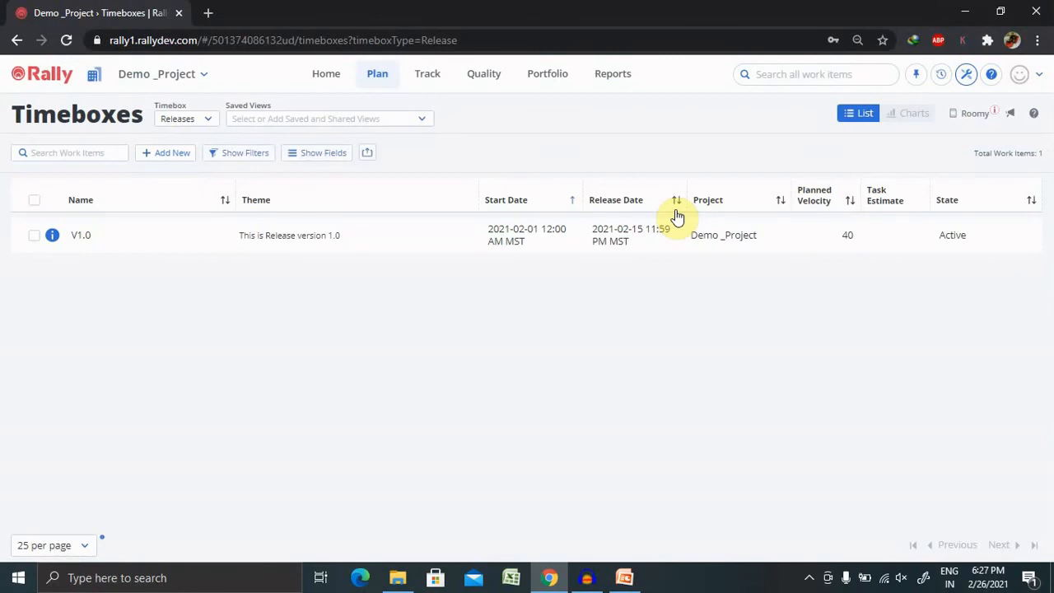
{"action": "mouse_move", "coordinate": [435, 362]}
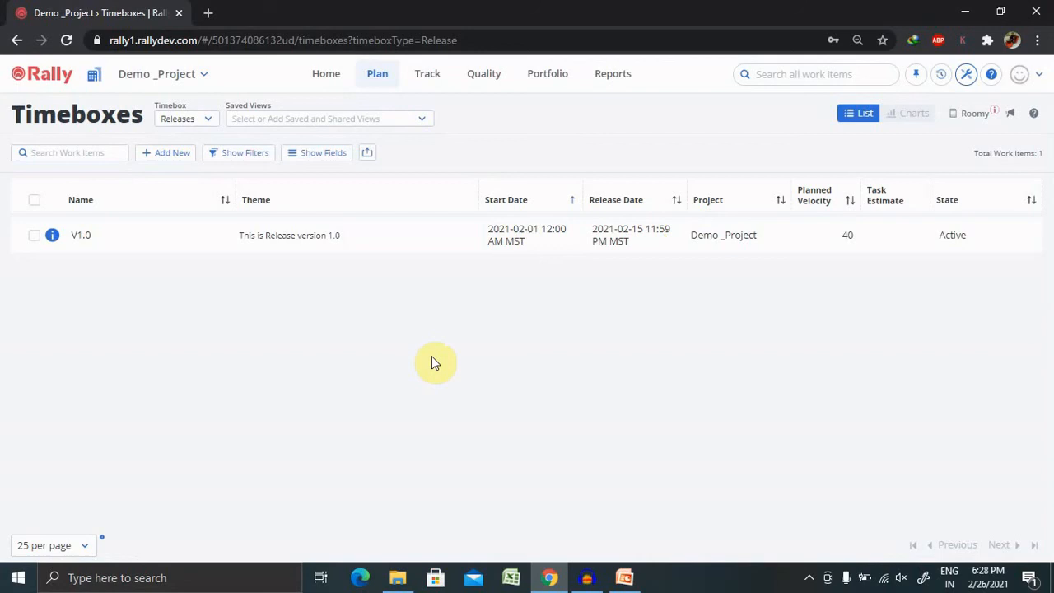
- Switch from Rally's Releases timebox list back to the tutorial PowerPoint presentation
{"action": "left_click", "coordinate": [623, 577]}
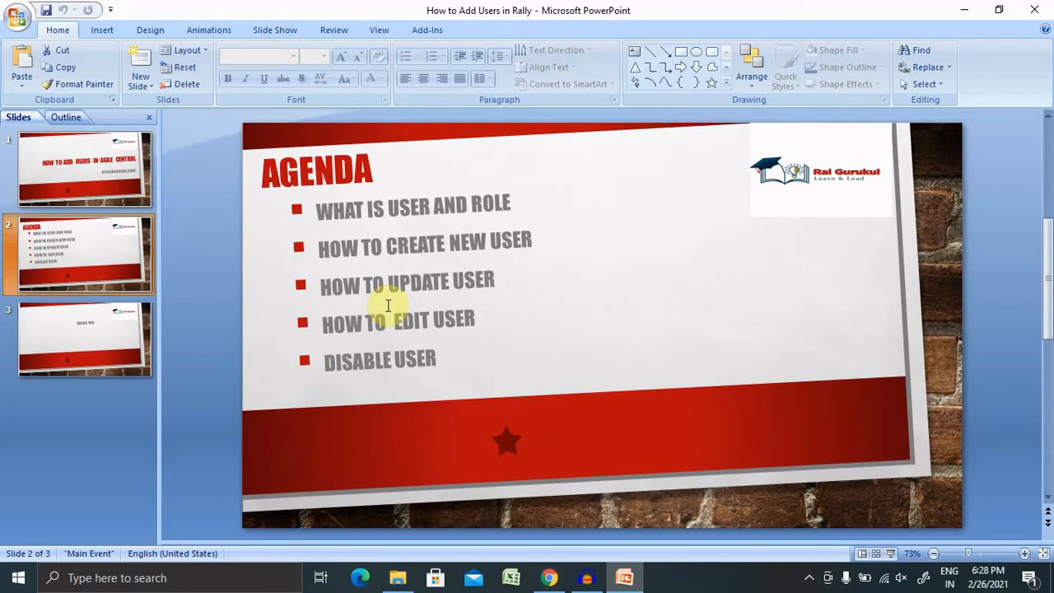
- Go to slide 3, the closing Thank You slide
{"action": "left_click", "coordinate": [83, 339]}
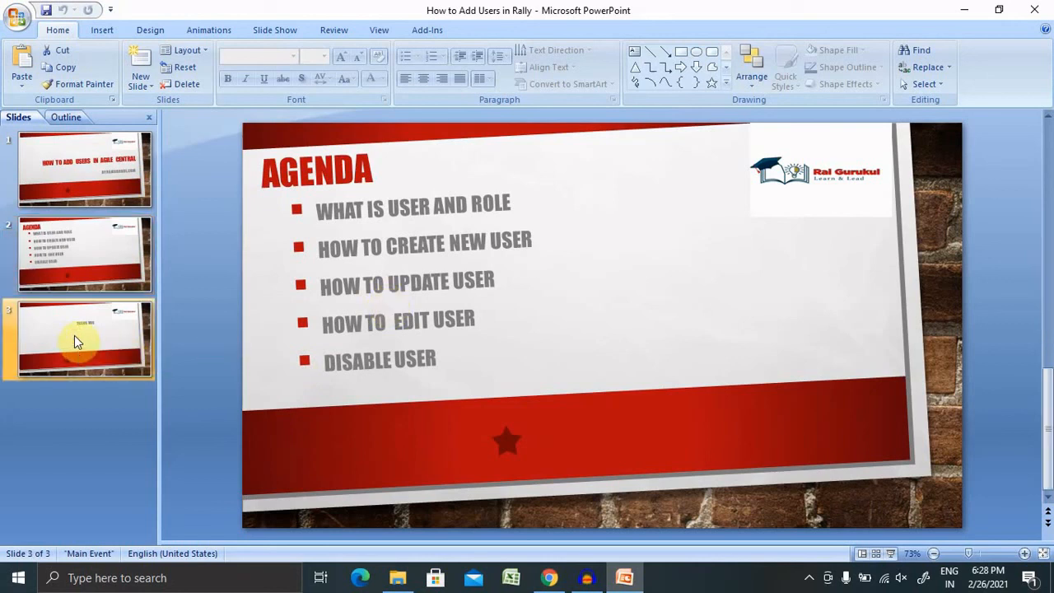
{"action": "left_click", "coordinate": [76, 340]}
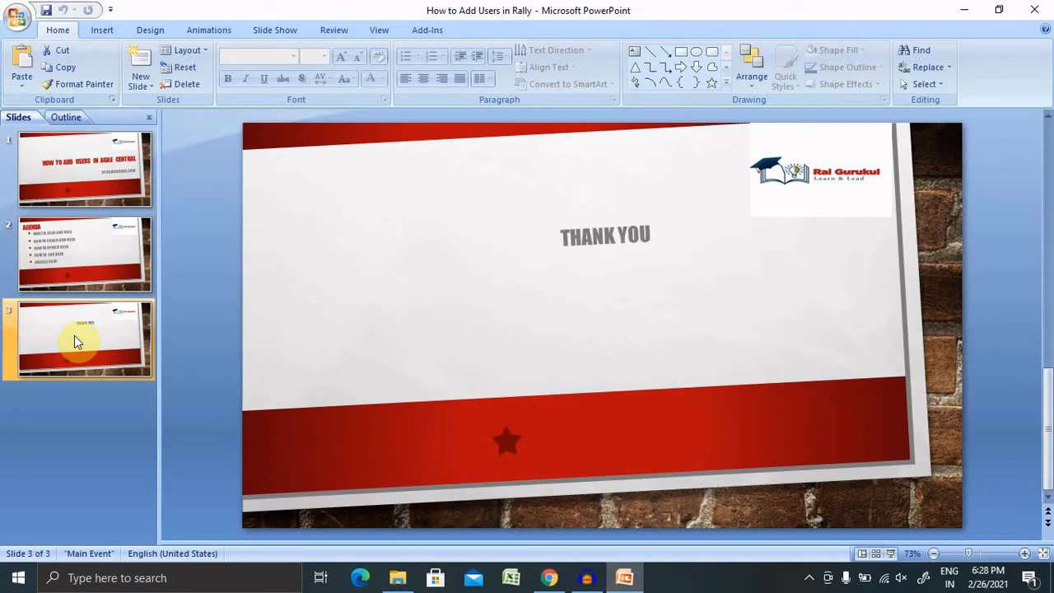